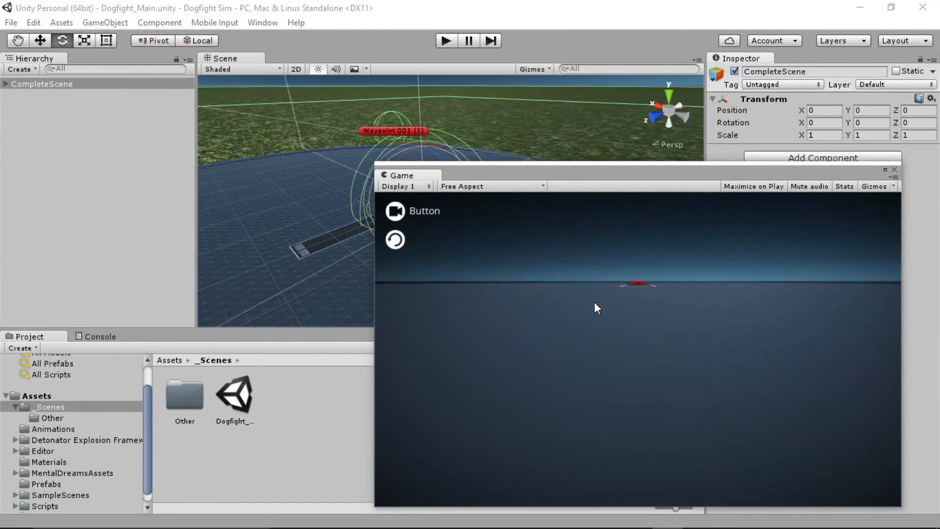
mouse_move(294, 338)
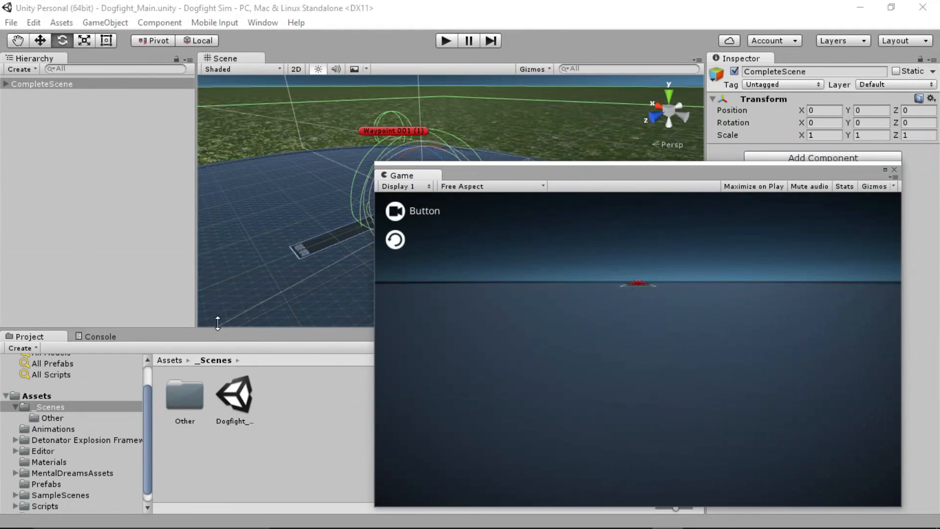
mouse_move(221, 324)
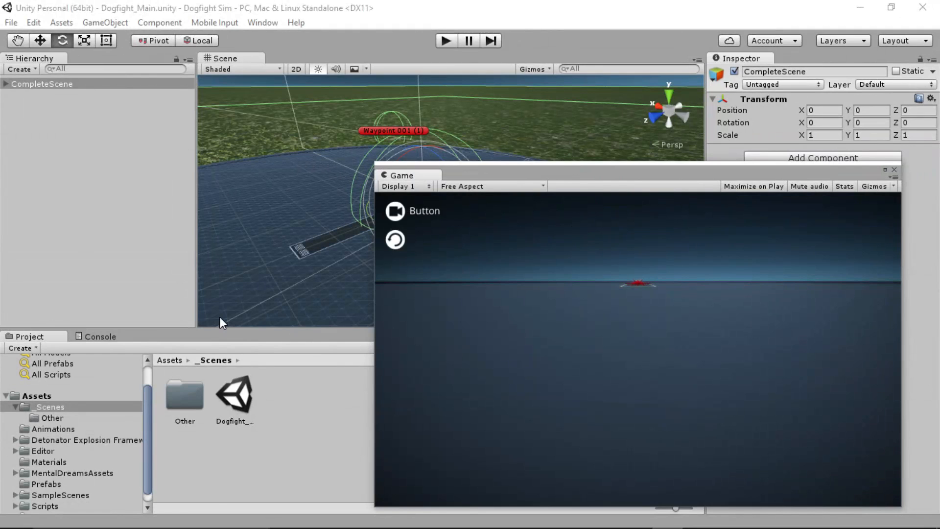
mouse_move(567, 174)
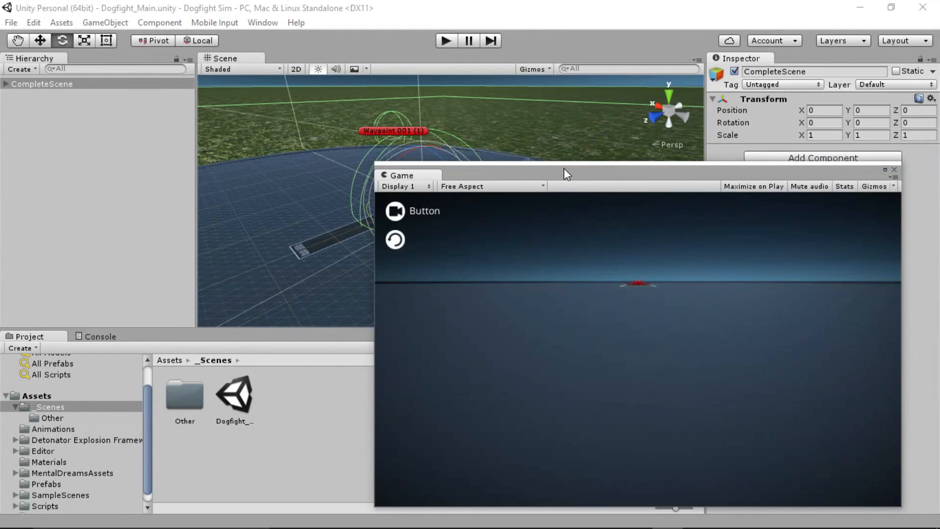
Play the dogfight scene, move the floating Game preview aside, then close it.
click(445, 40)
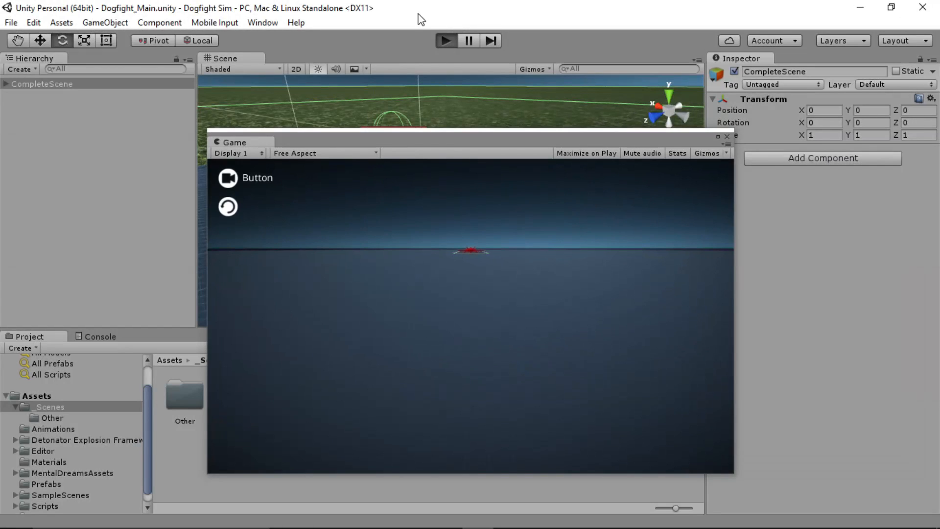
mouse_move(408, 250)
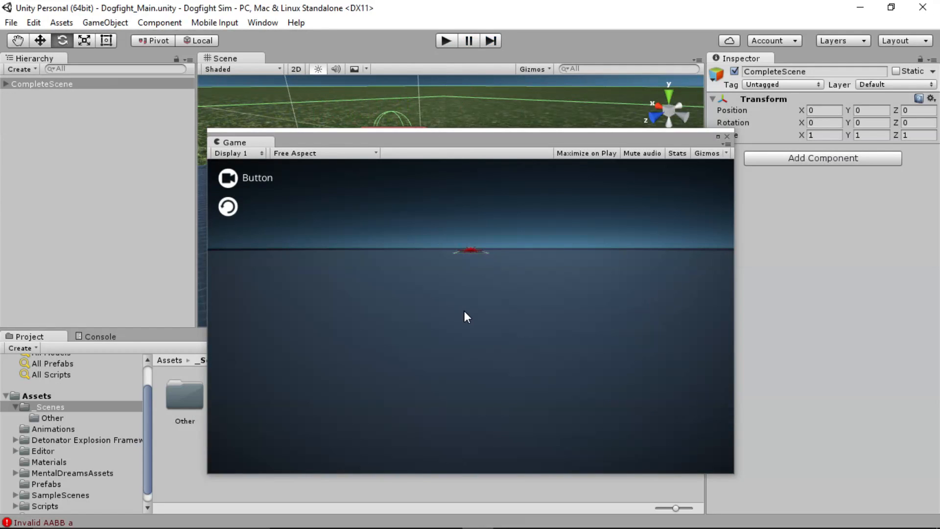
mouse_move(441, 144)
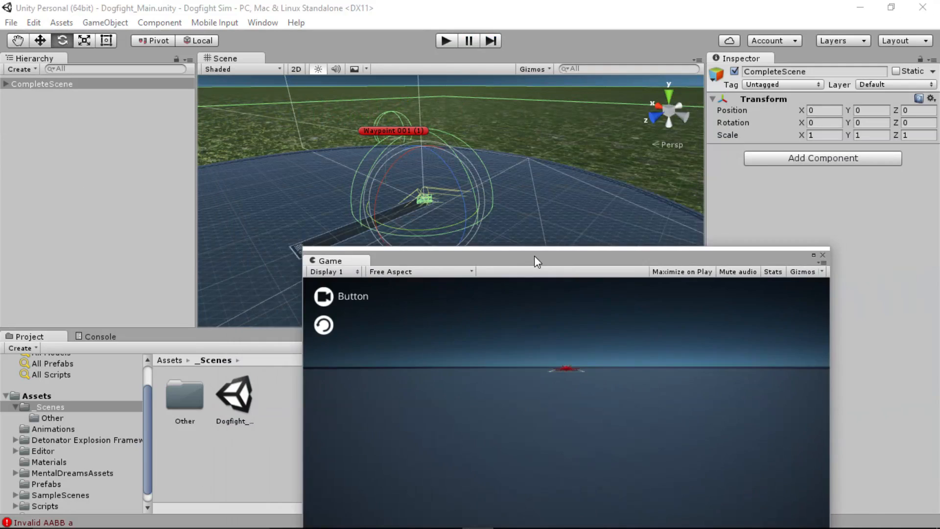
drag(537, 261, 471, 219)
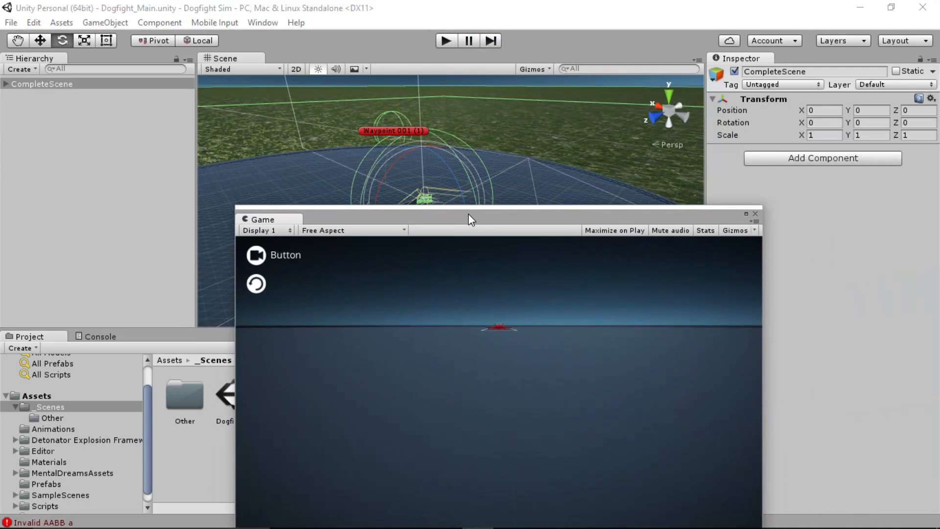
mouse_move(480, 221)
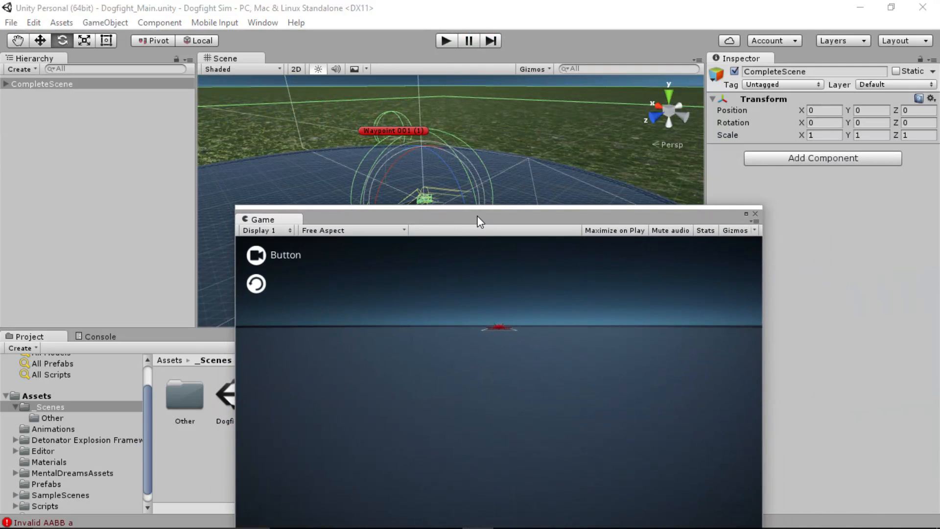
mouse_move(519, 226)
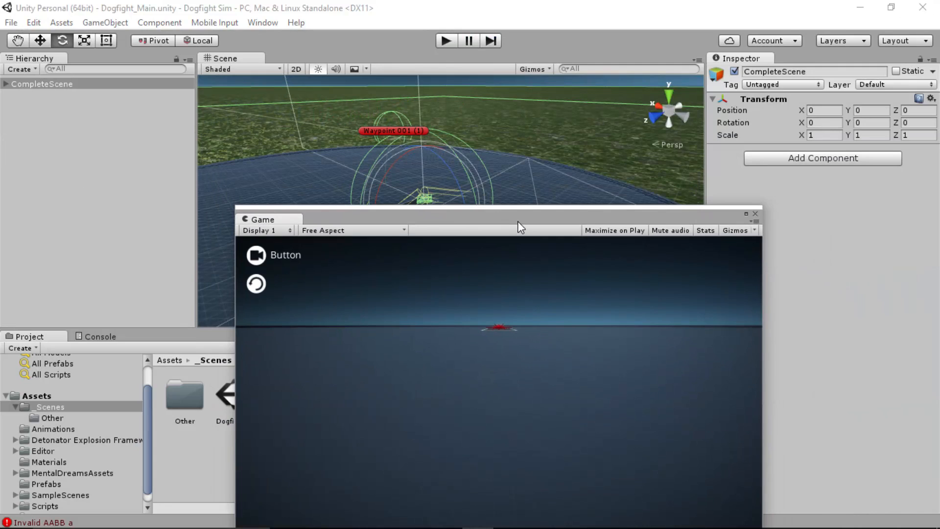
mouse_move(526, 224)
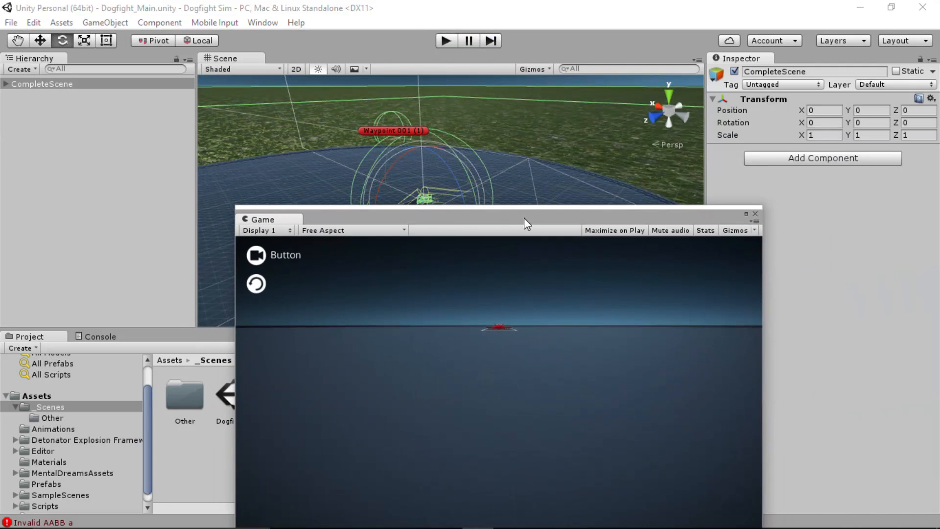
mouse_move(523, 224)
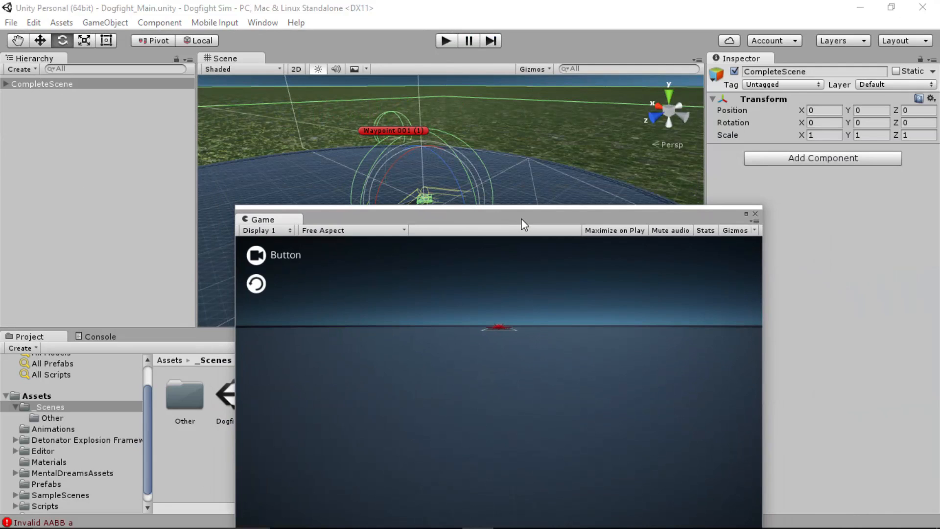
mouse_move(519, 224)
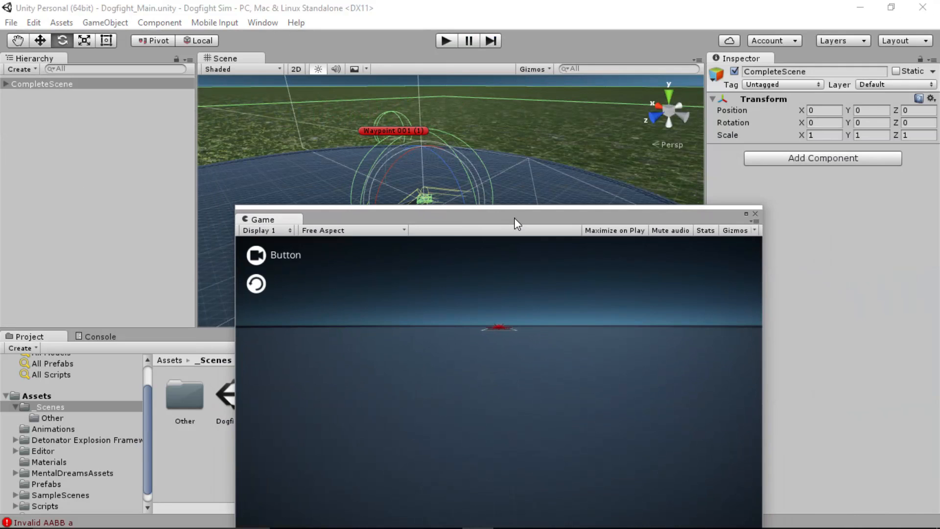
mouse_move(516, 219)
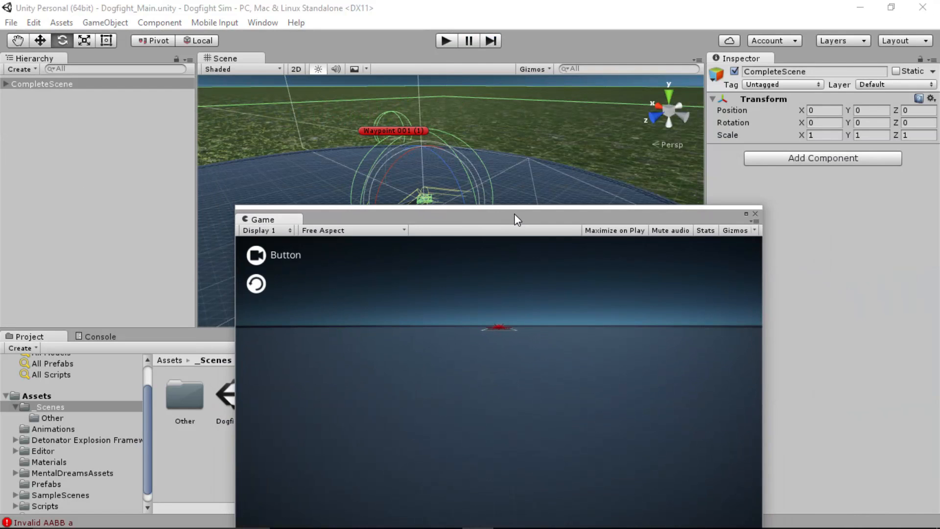
drag(518, 217, 436, 215)
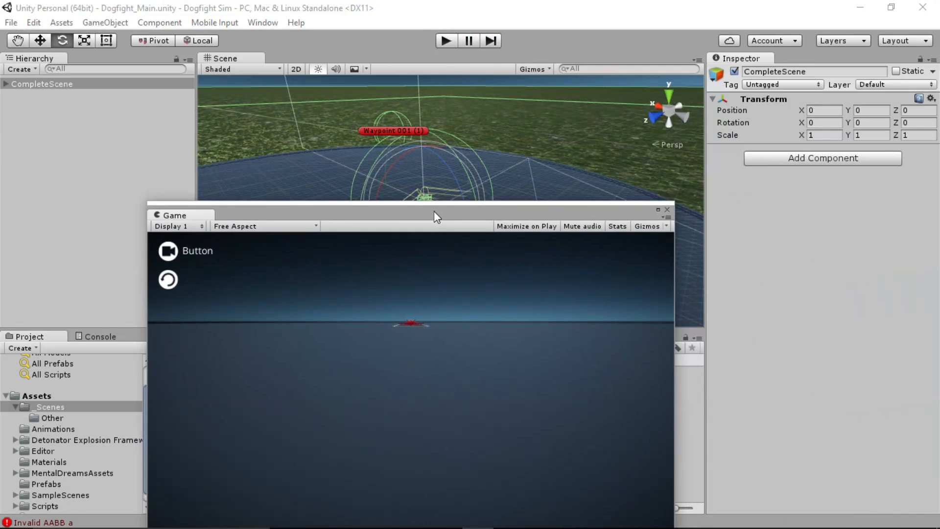
click(666, 209)
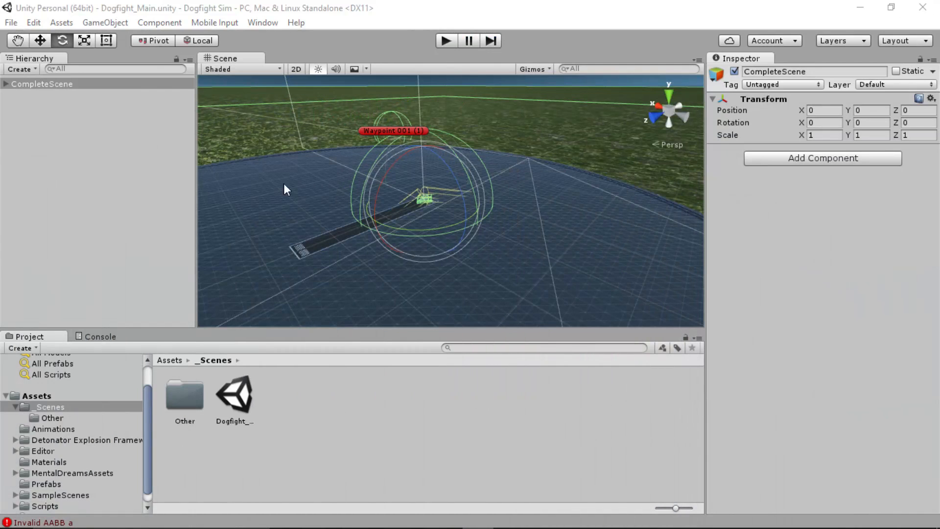
mouse_move(102, 345)
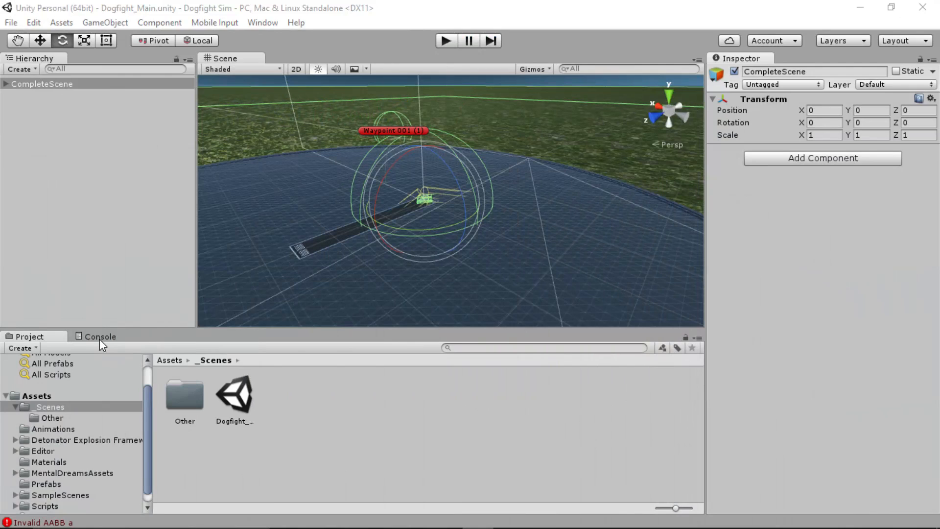
mouse_move(134, 344)
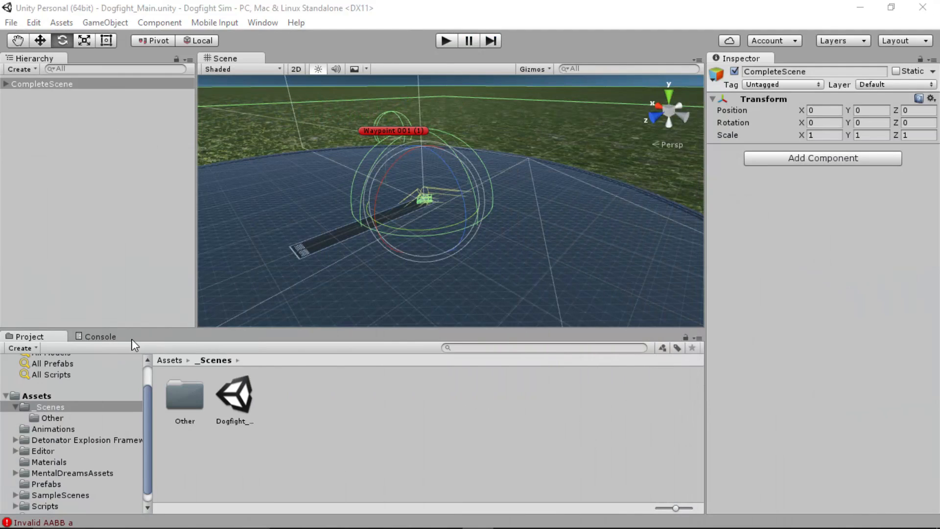
mouse_move(107, 342)
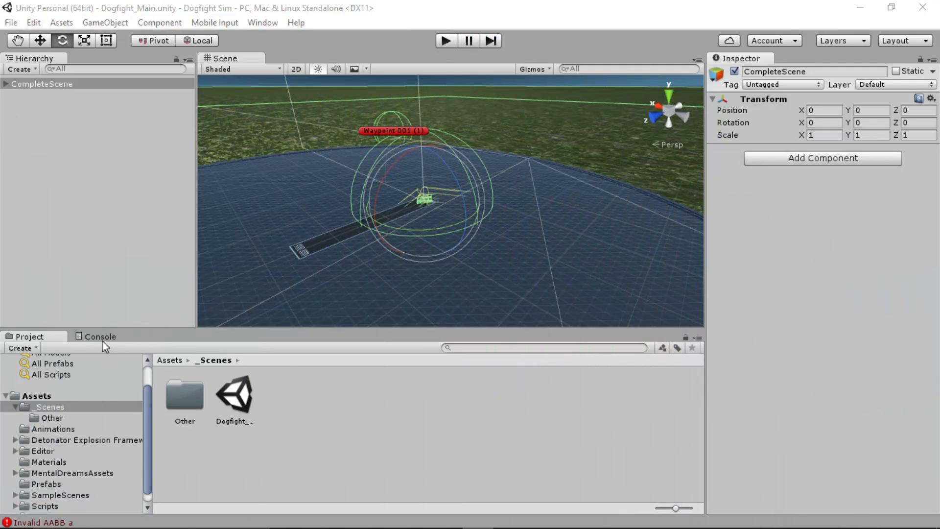
click(100, 336)
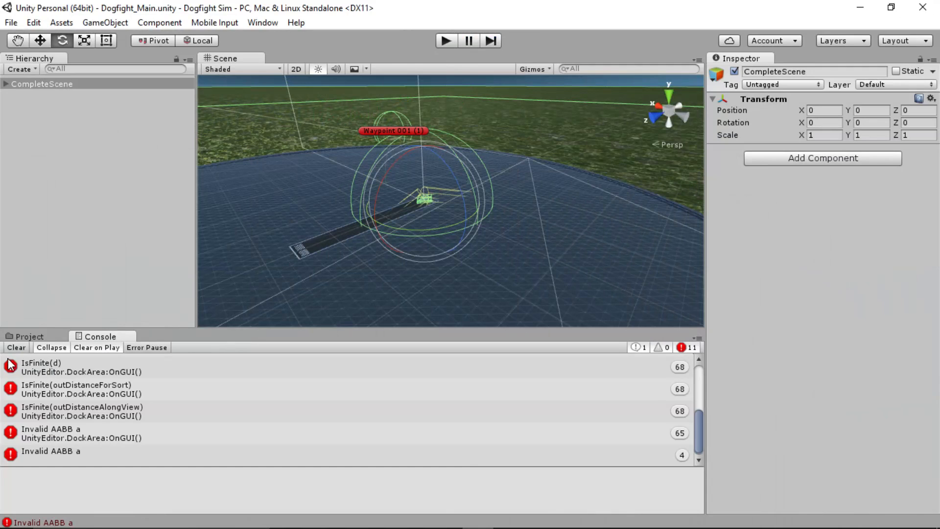
click(29, 336)
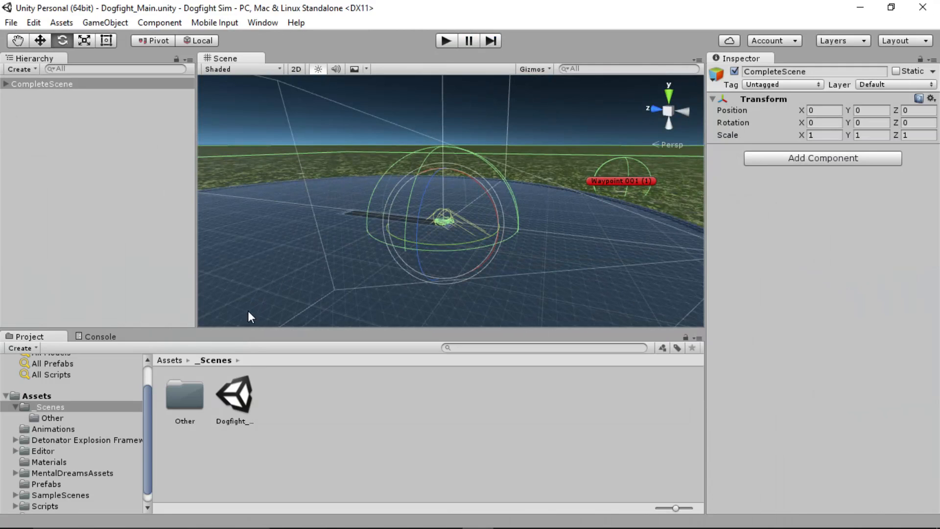
mouse_move(257, 392)
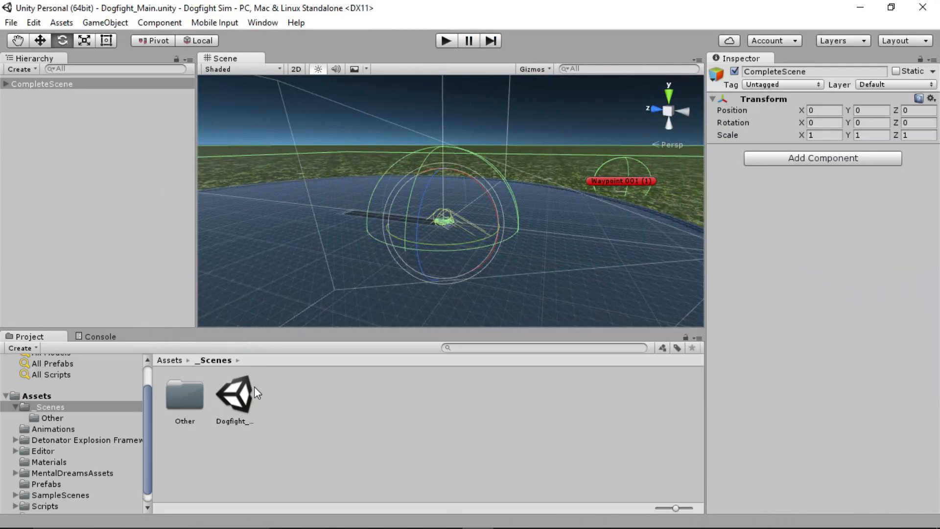
Browse Standard Assets > SampleScenes and open its Scenes folder in the Project panel.
click(49, 407)
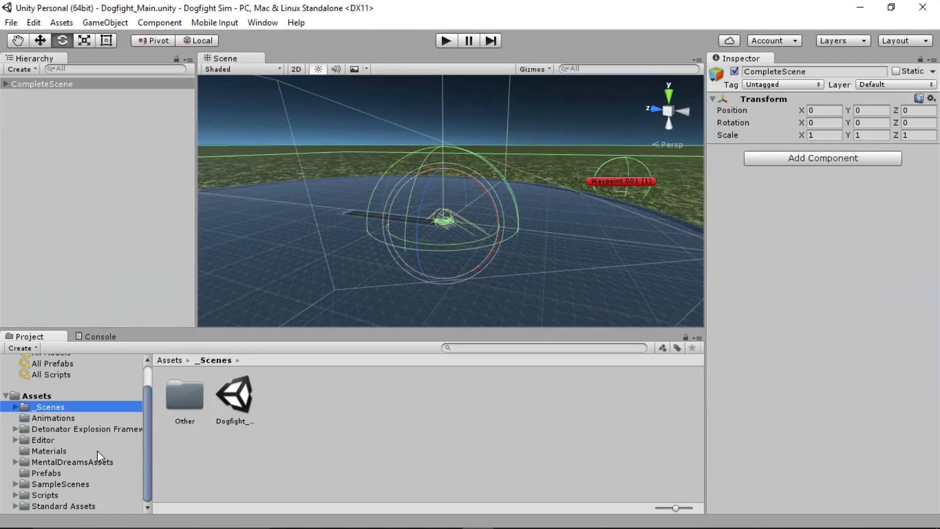
click(64, 506)
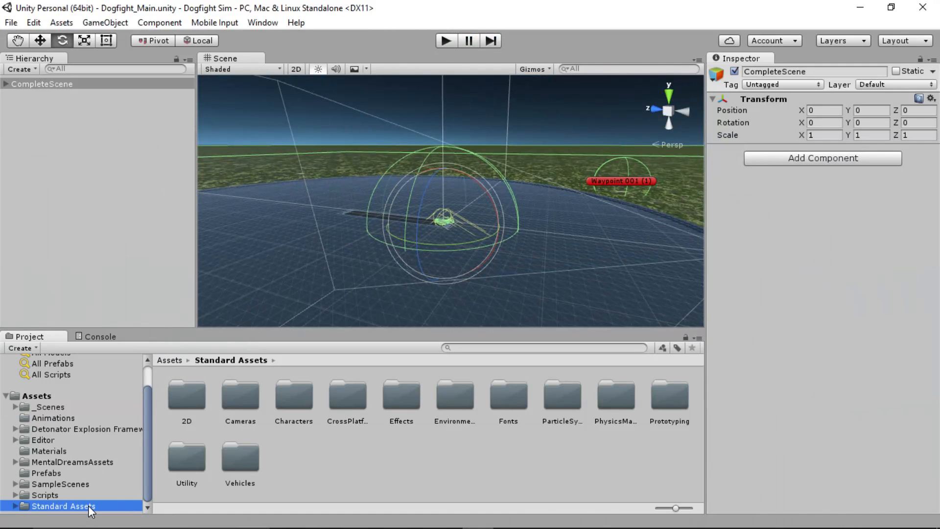
mouse_move(51, 507)
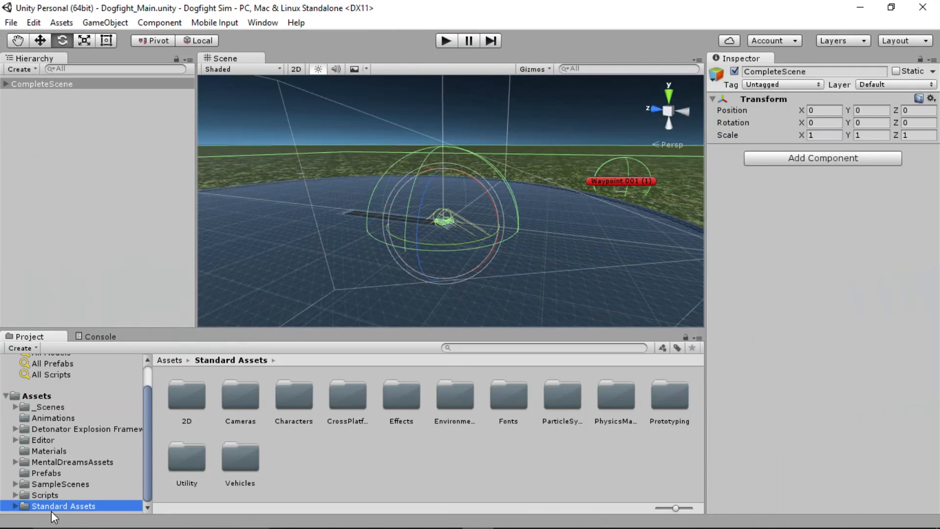
click(59, 484)
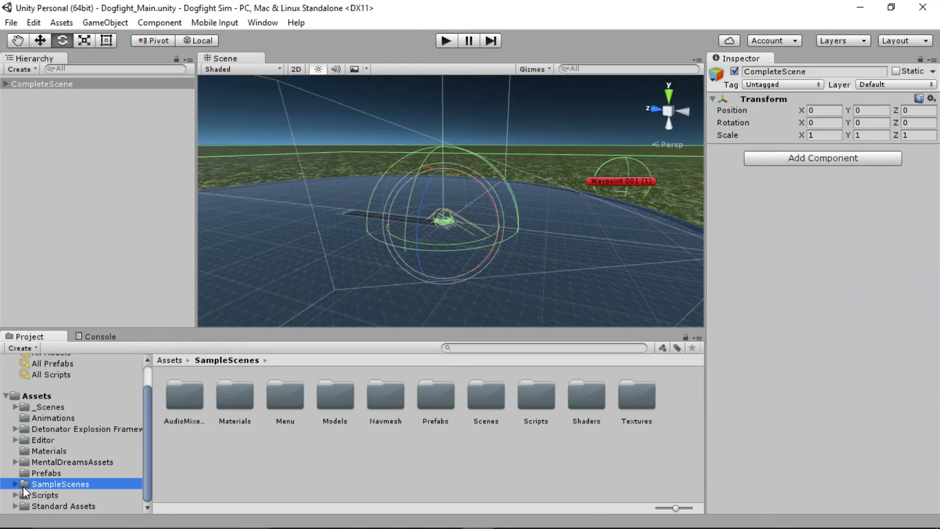
click(485, 396)
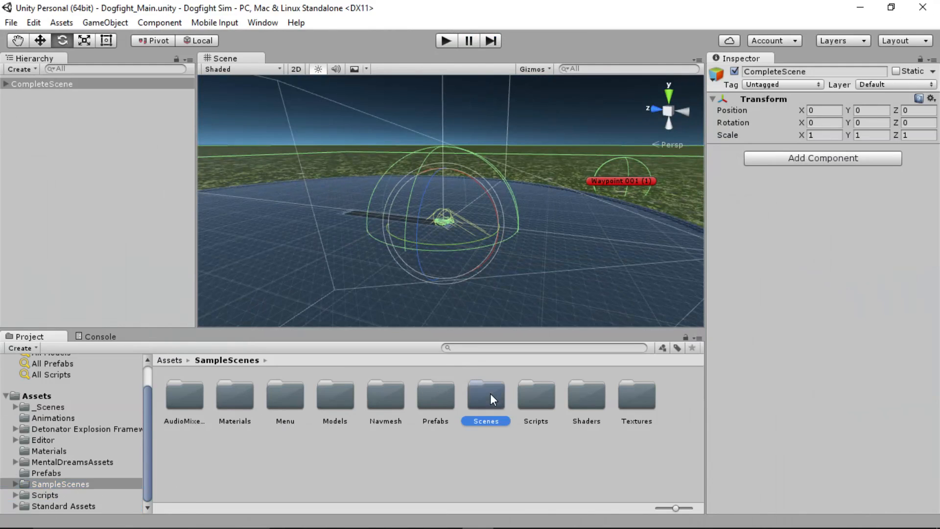
double_click(485, 395)
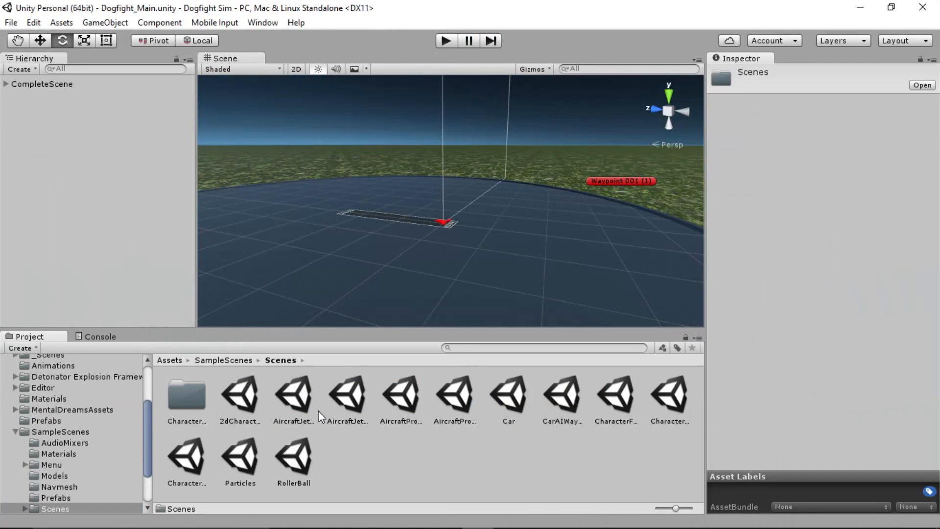
Inspect the AircraftJet2Axis and AircraftJetAI sample scene files.
click(293, 392)
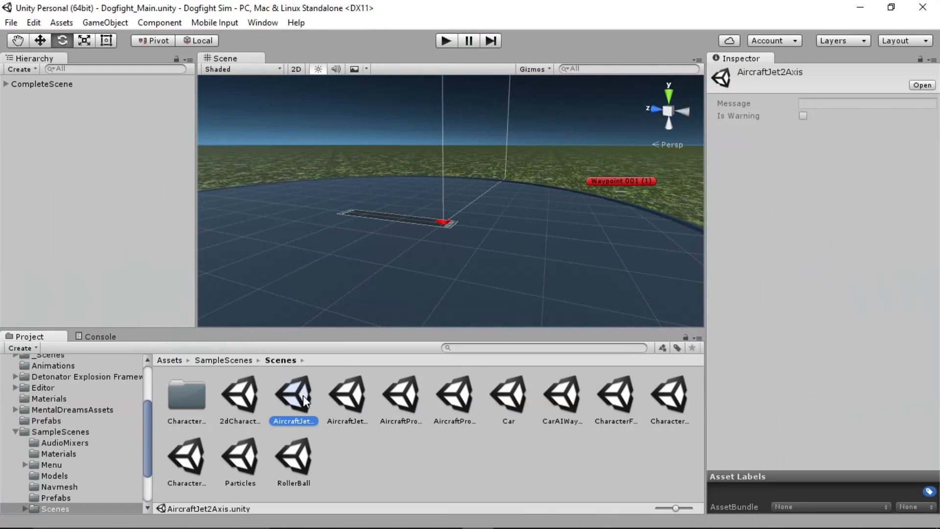
mouse_move(305, 401)
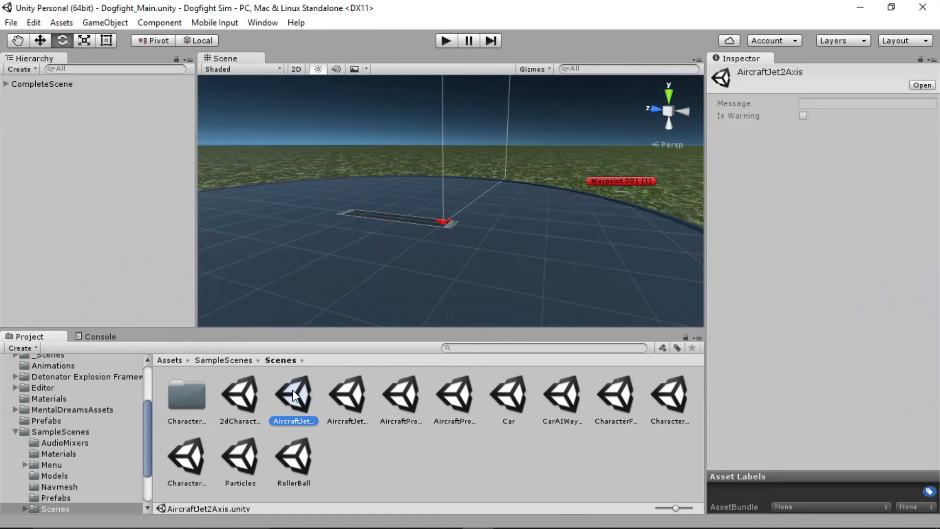
click(347, 393)
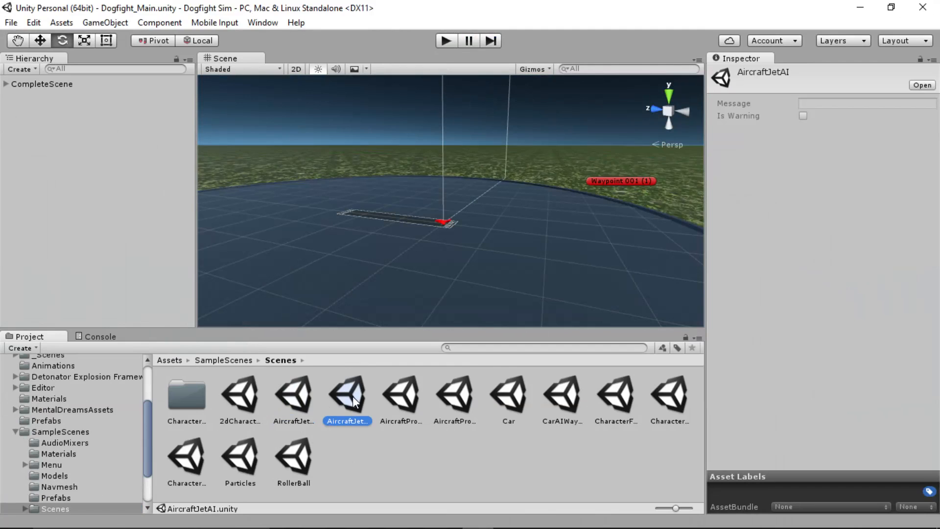
Open the AircraftJetAI sample scene with its ten-waypoint flight circuit.
double_click(348, 393)
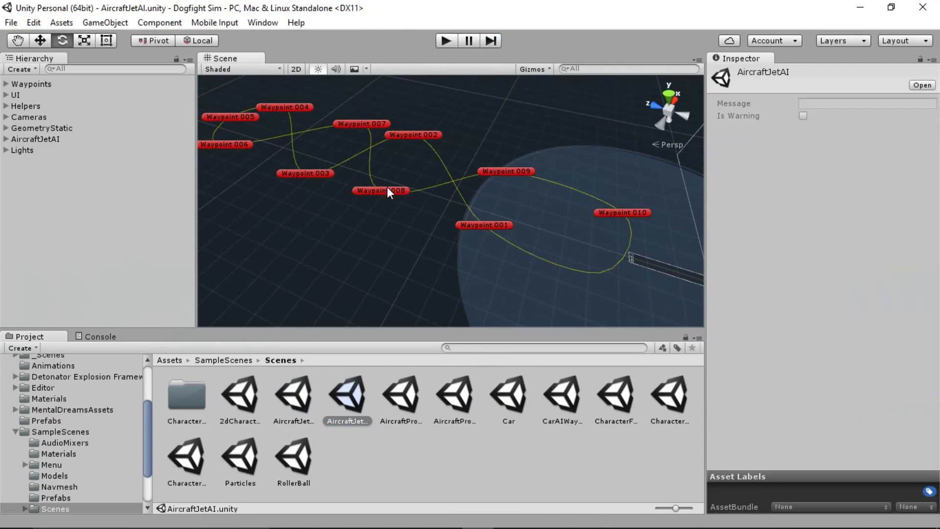
mouse_move(220, 134)
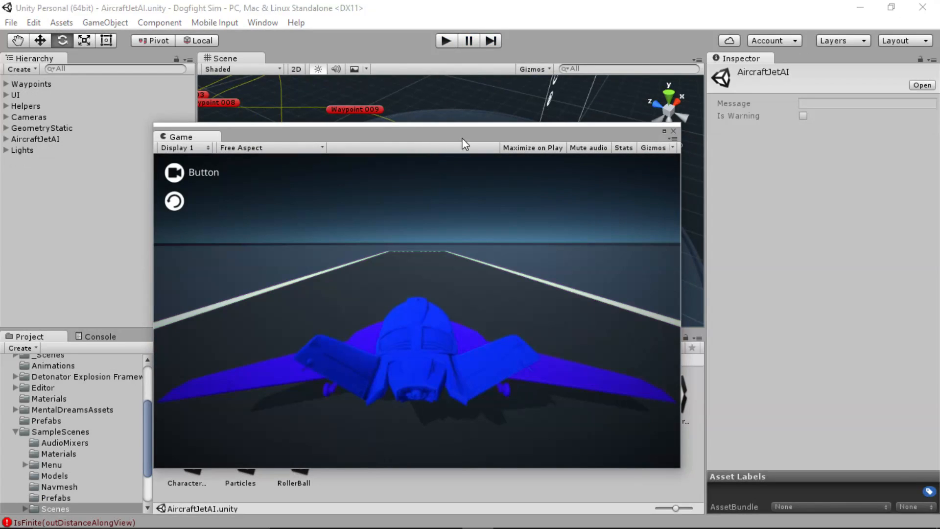
Close the Game view and orbit the Scene view over the waypoint path and runway.
click(673, 131)
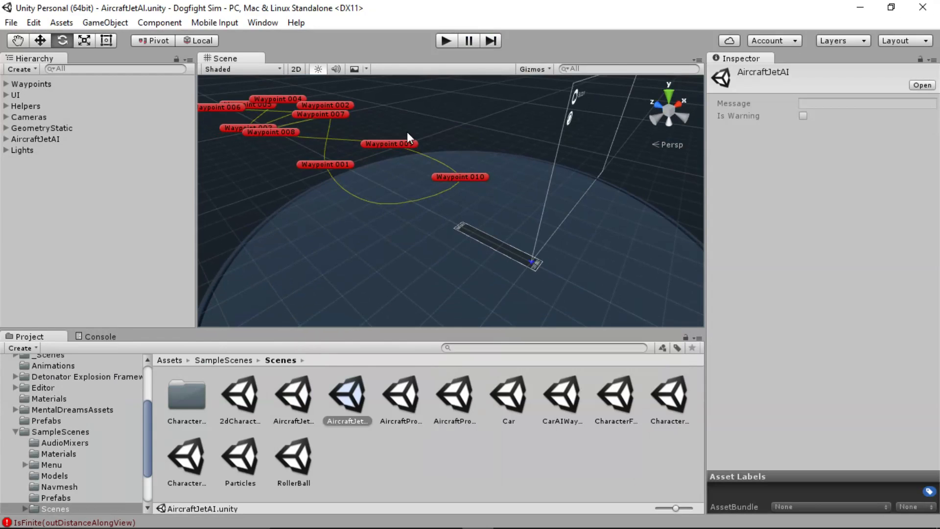
drag(408, 137, 590, 233)
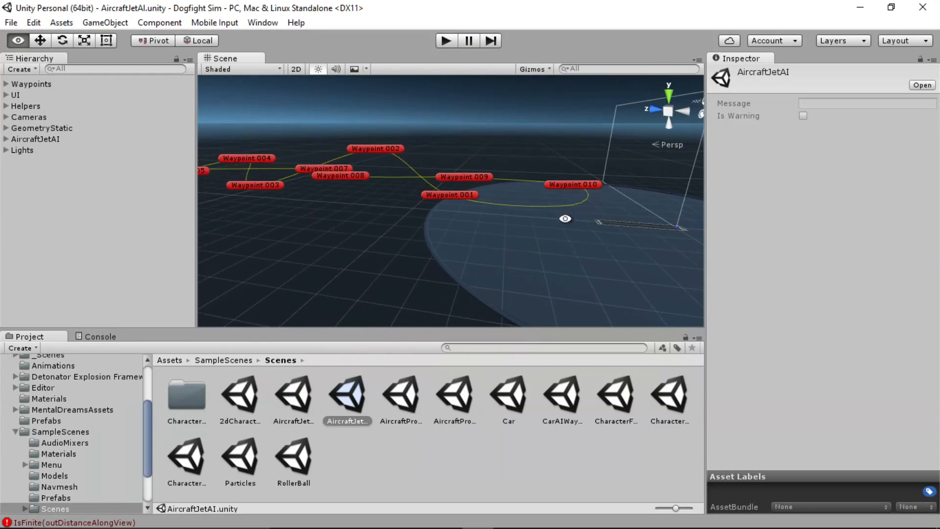
drag(564, 217, 501, 226)
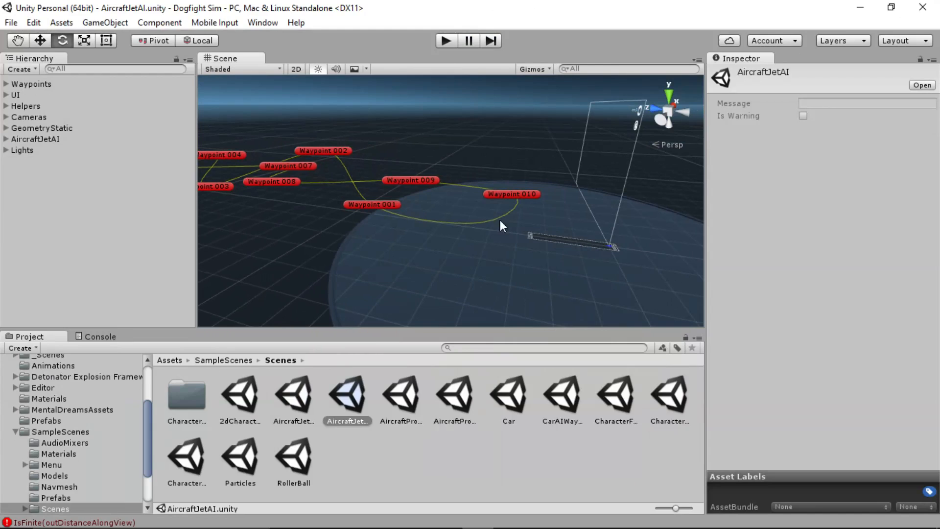
mouse_move(480, 230)
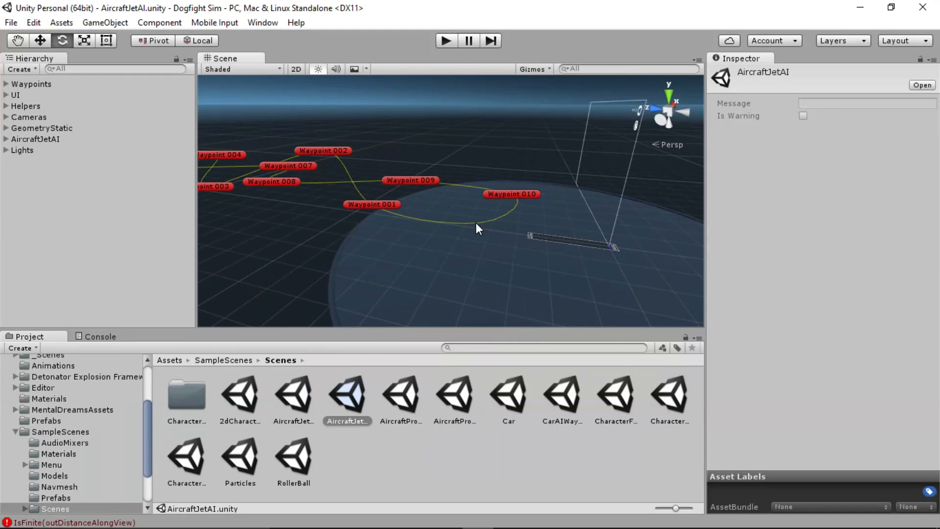
mouse_move(390, 216)
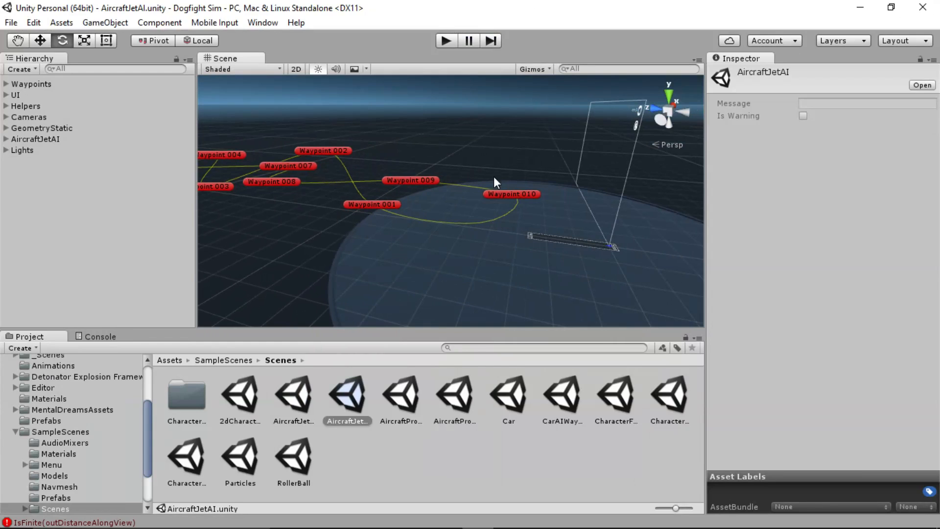
mouse_move(360, 109)
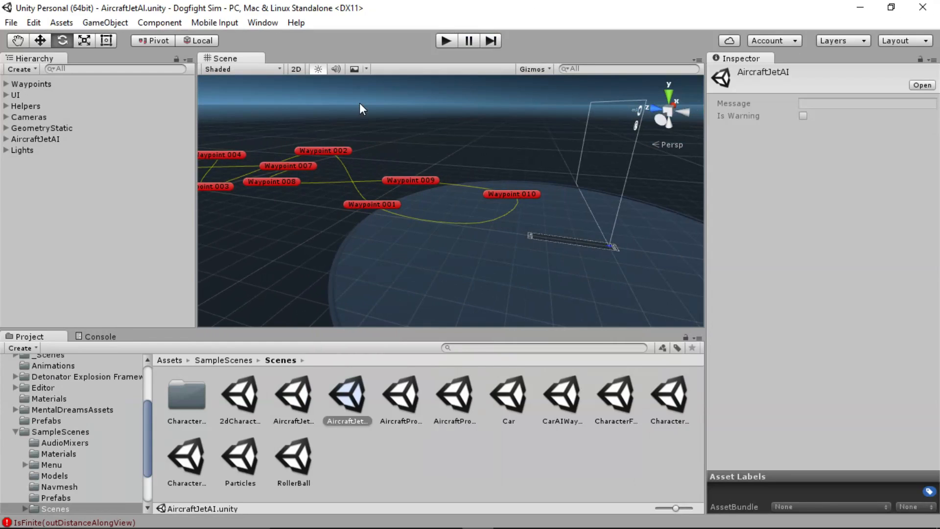
mouse_move(395, 212)
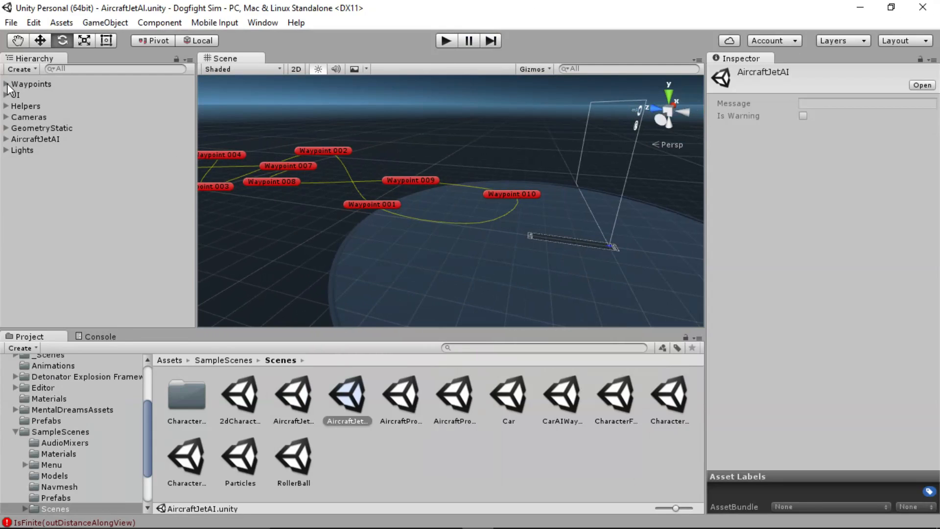
mouse_move(26, 97)
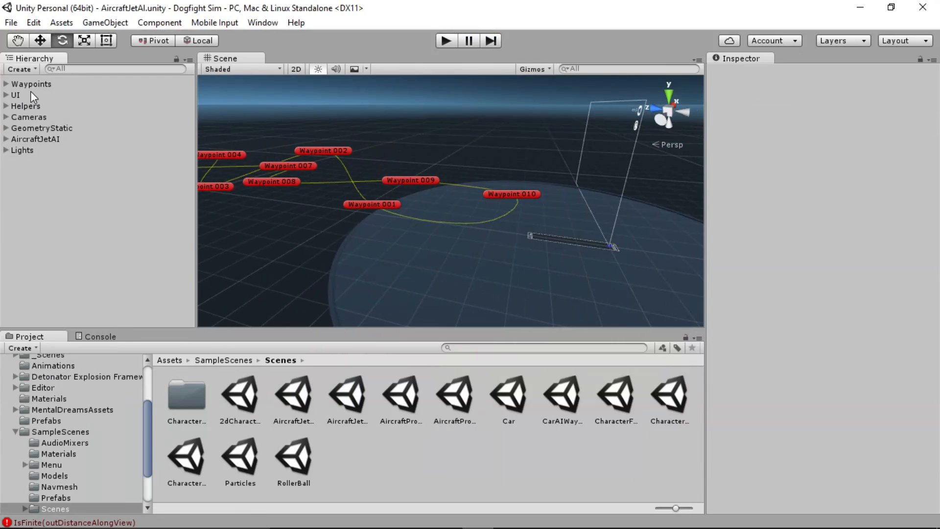
mouse_move(24, 128)
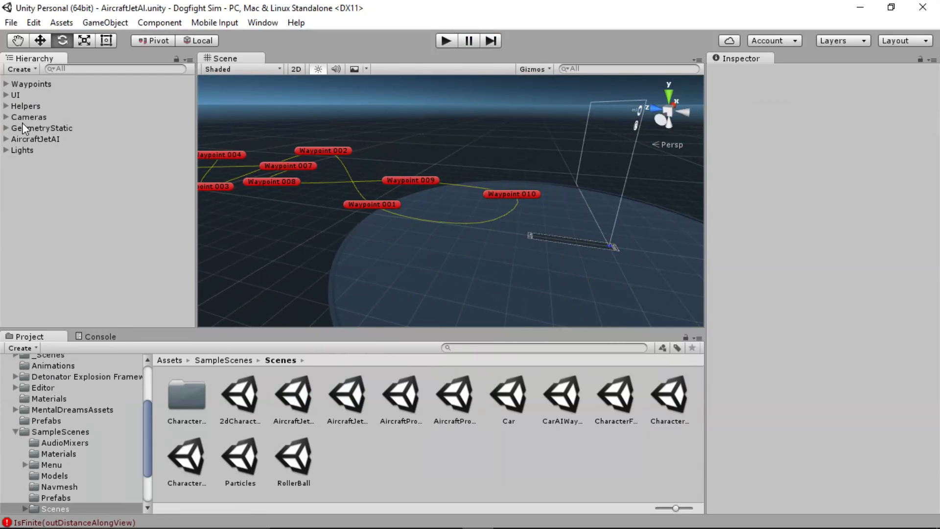
mouse_move(26, 150)
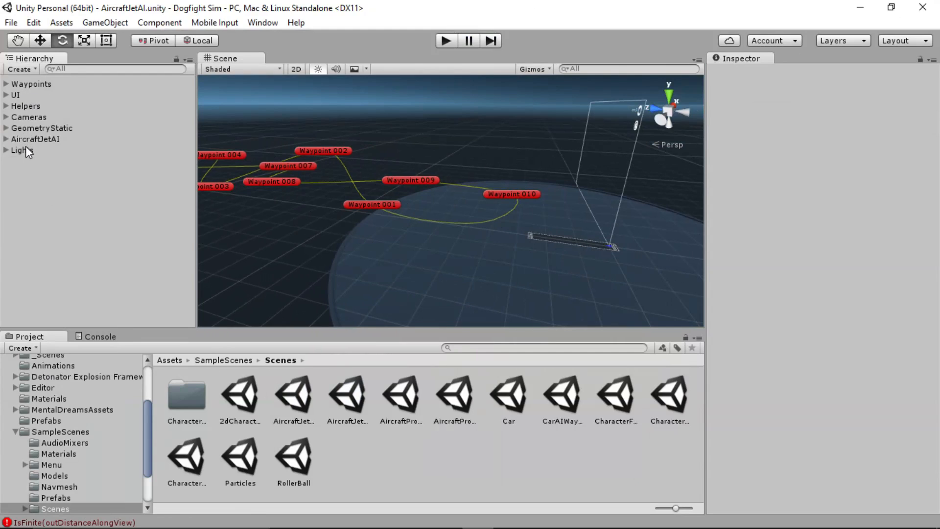
mouse_move(53, 110)
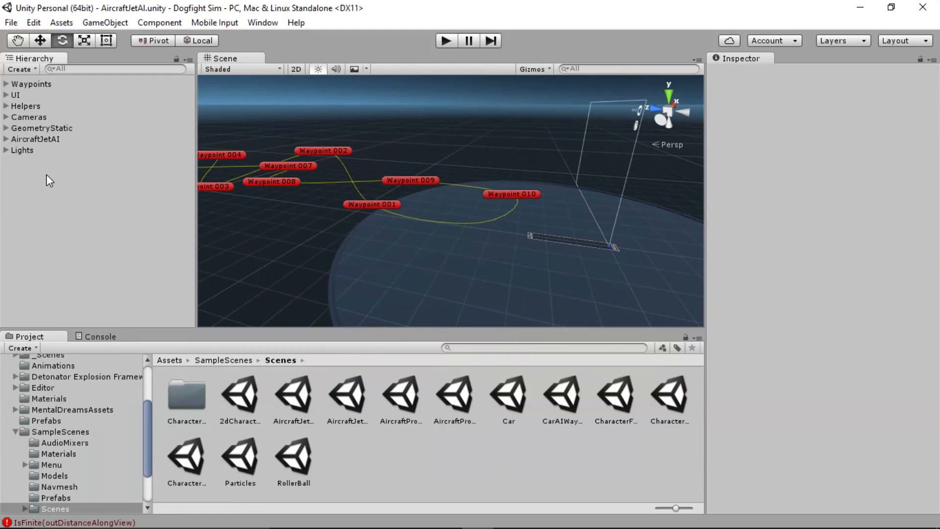
mouse_move(31, 87)
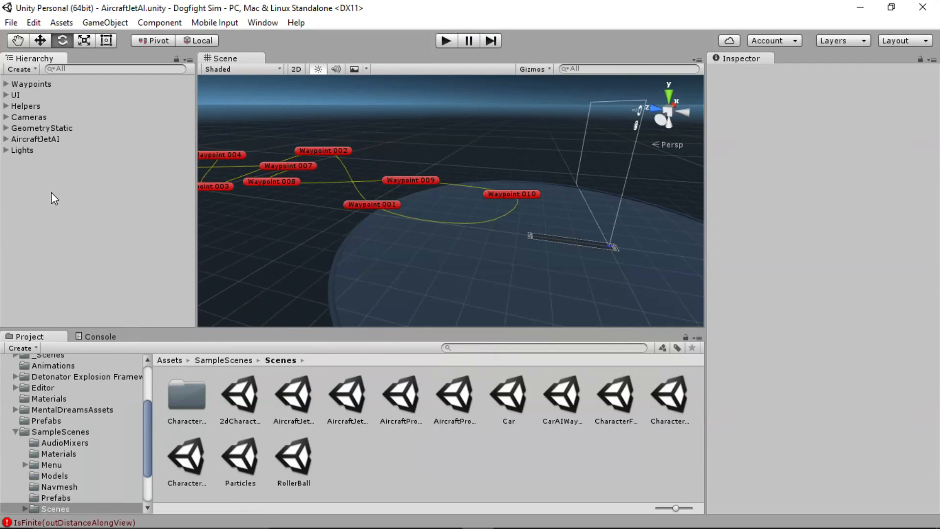
mouse_move(54, 166)
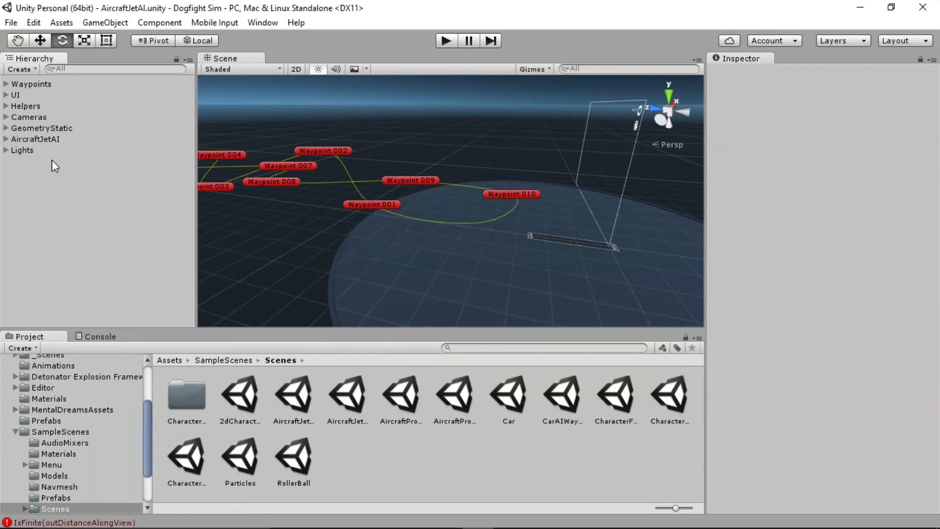
mouse_move(42, 129)
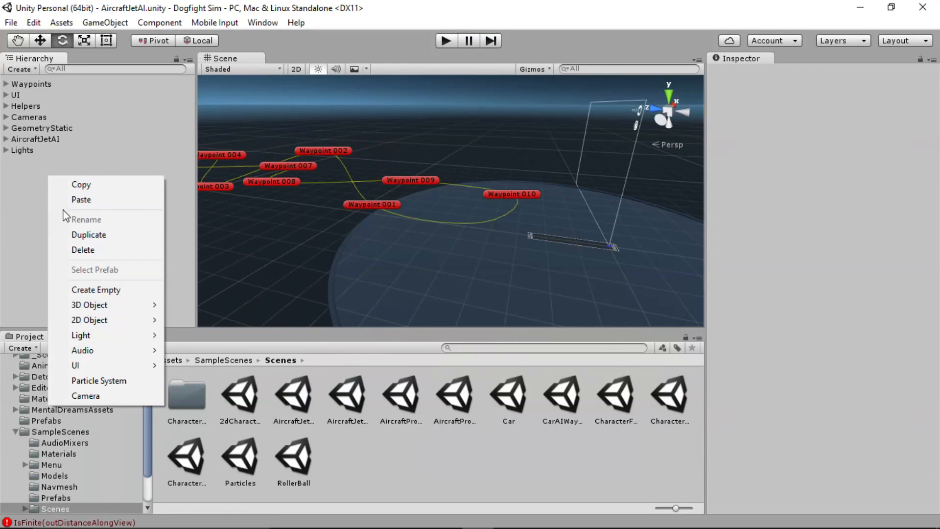
mouse_move(84, 235)
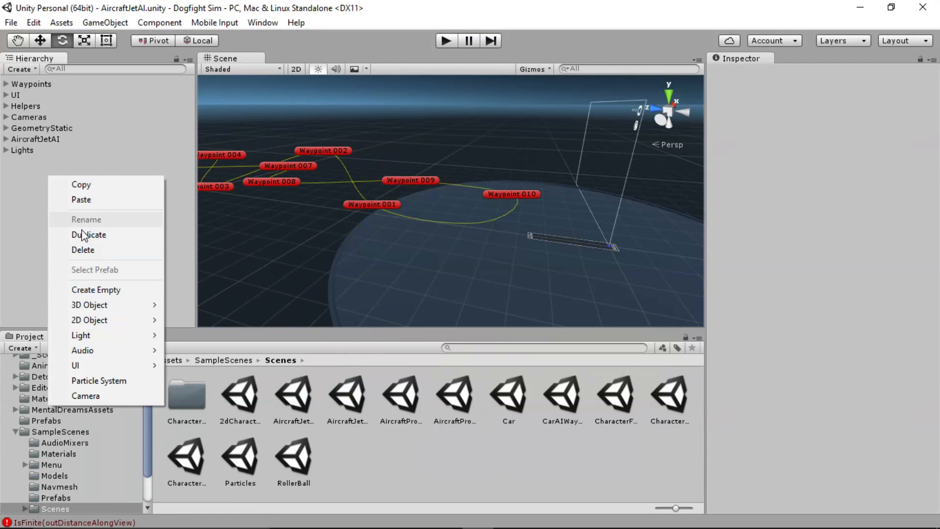
Create an empty object named OriginalScene and group the scene's top-level objects under it.
click(96, 289)
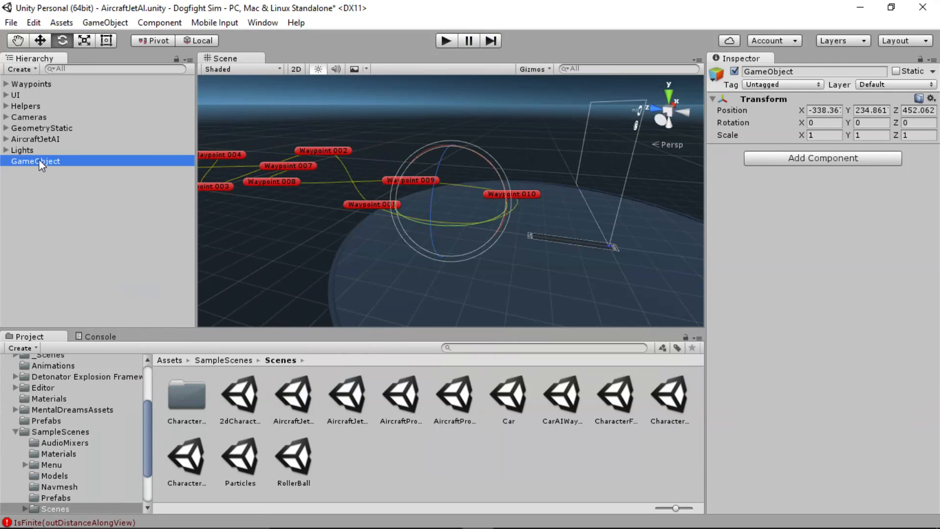
text(On)
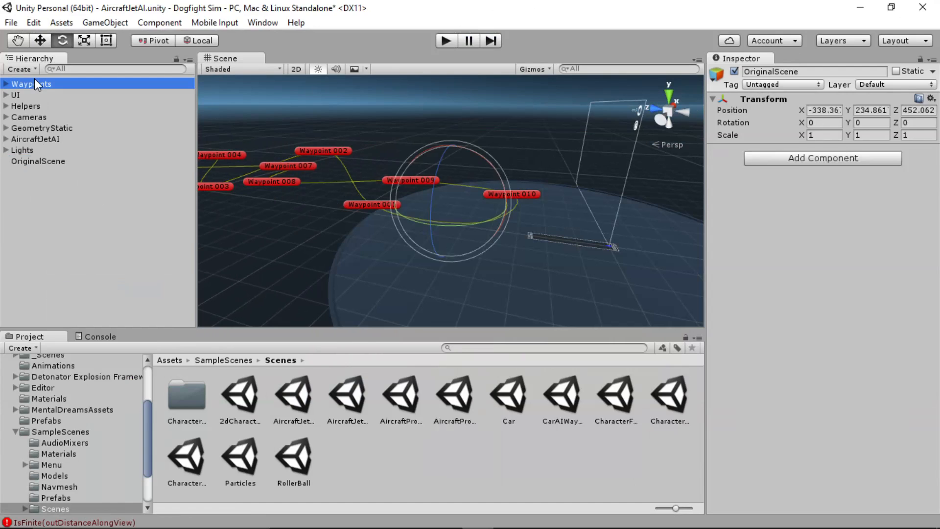
click(22, 150)
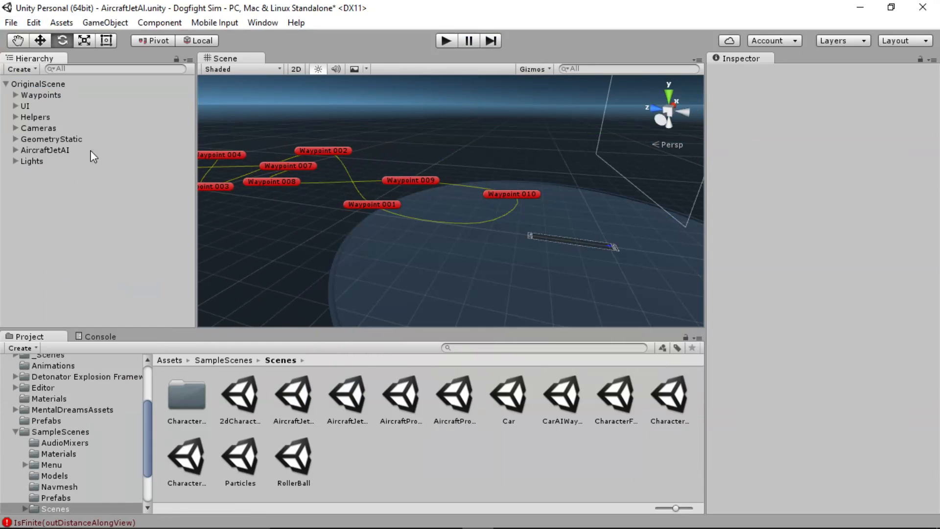
mouse_move(329, 413)
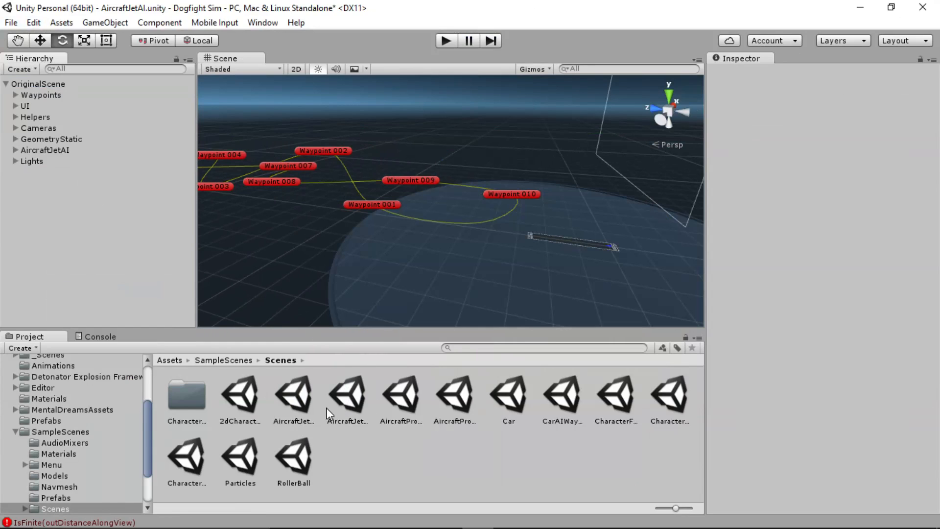
mouse_move(10, 22)
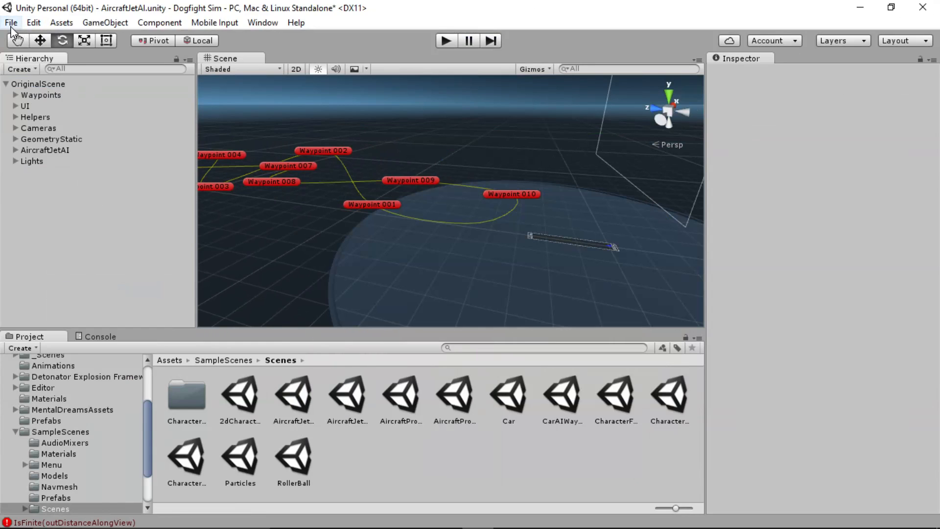
Save the scene as Dogfight_Main_v2 in the _Scenes folder via Save Scene as.
click(11, 22)
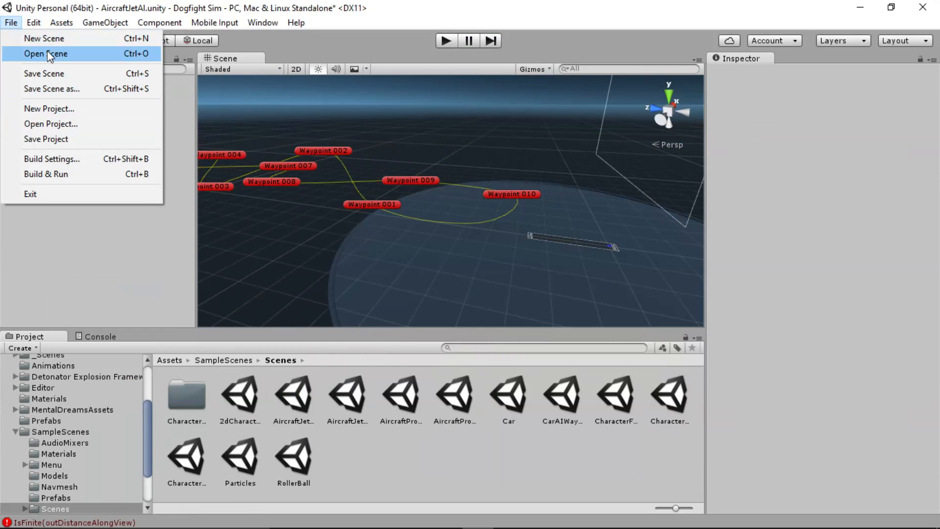
click(43, 73)
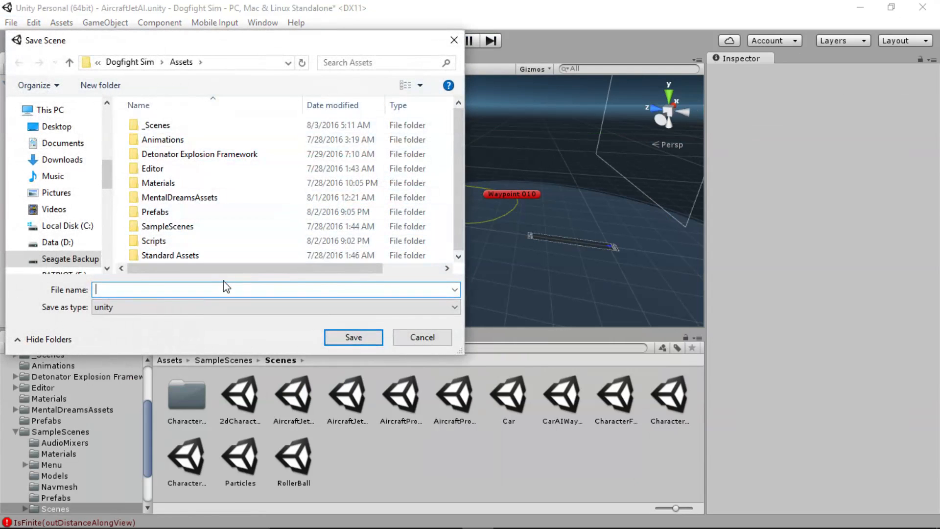
double_click(156, 125)
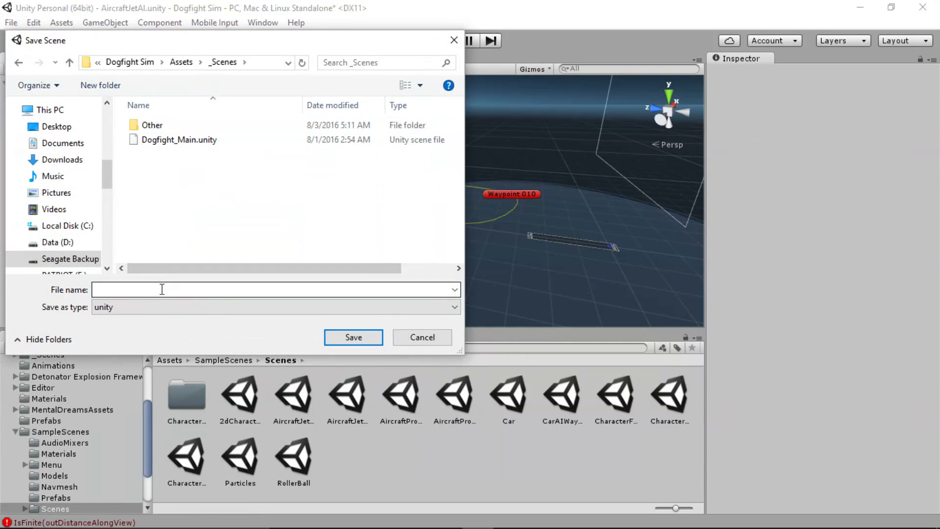
click(276, 289)
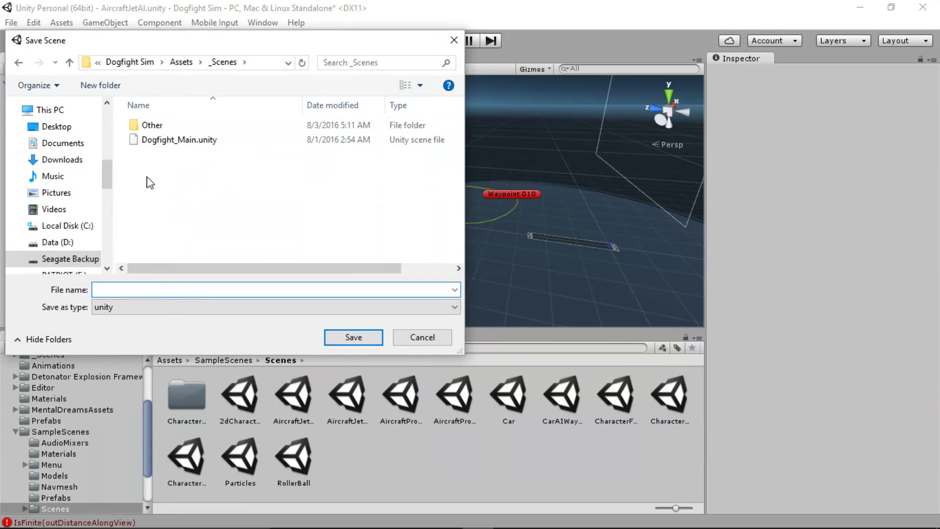
text(Dogif)
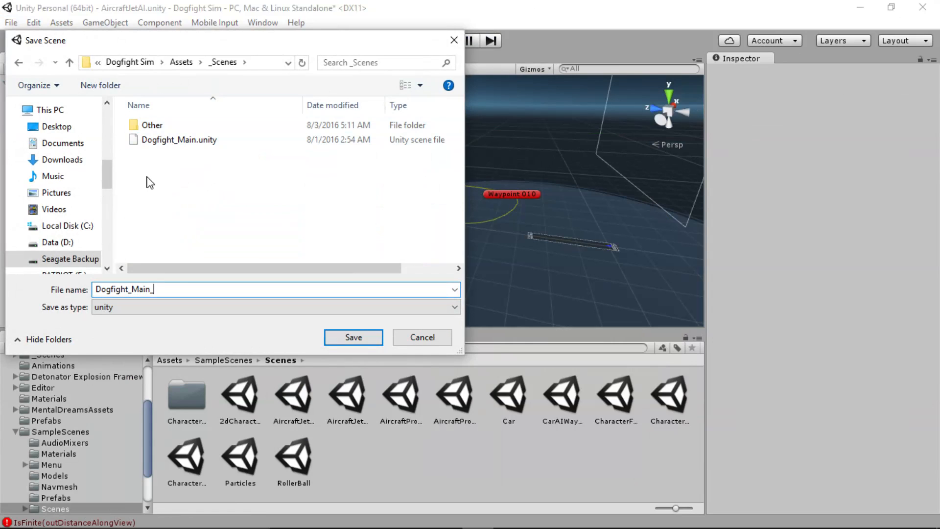
click(353, 337)
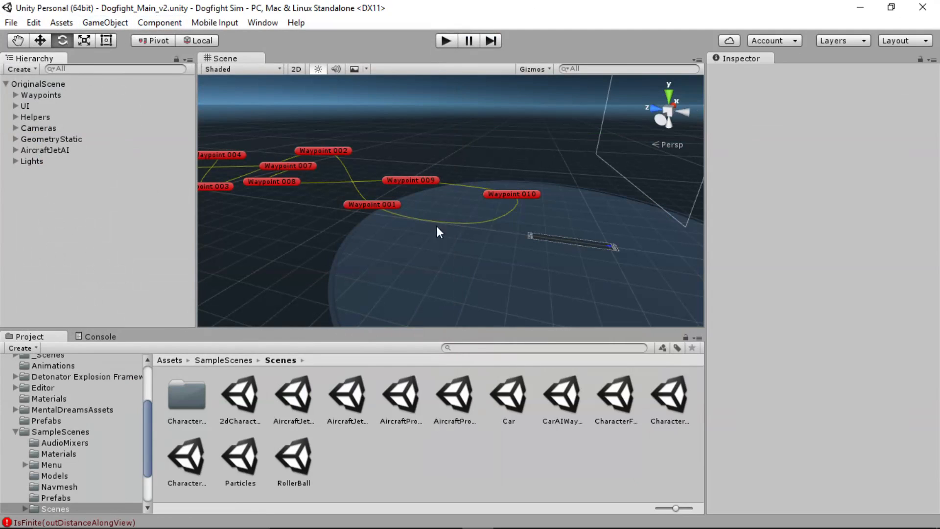
mouse_move(285, 392)
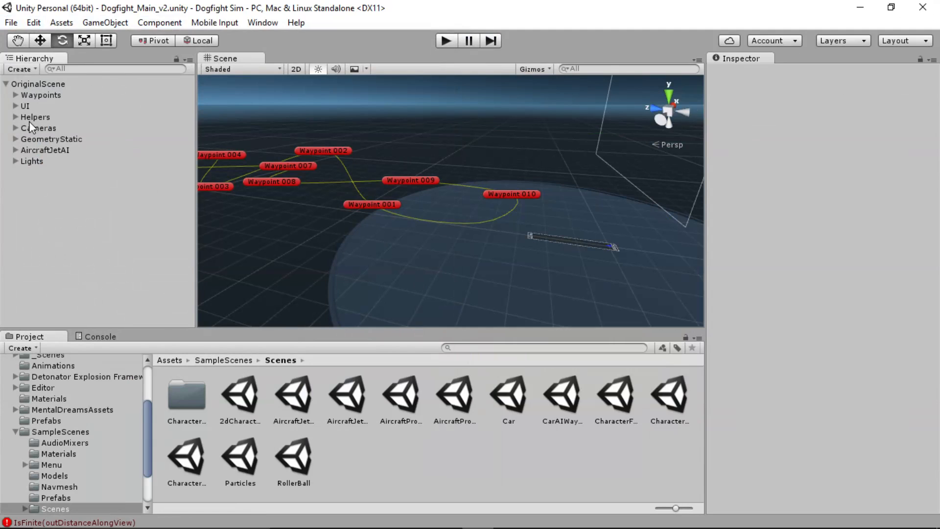
Place a copied waypoint circuit at the scene root and rename it Waypoints.
click(38, 83)
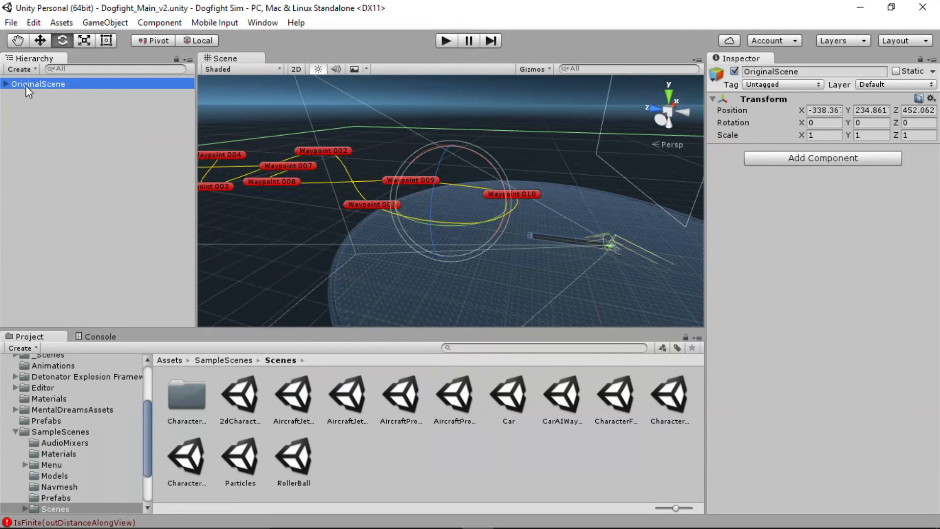
click(5, 84)
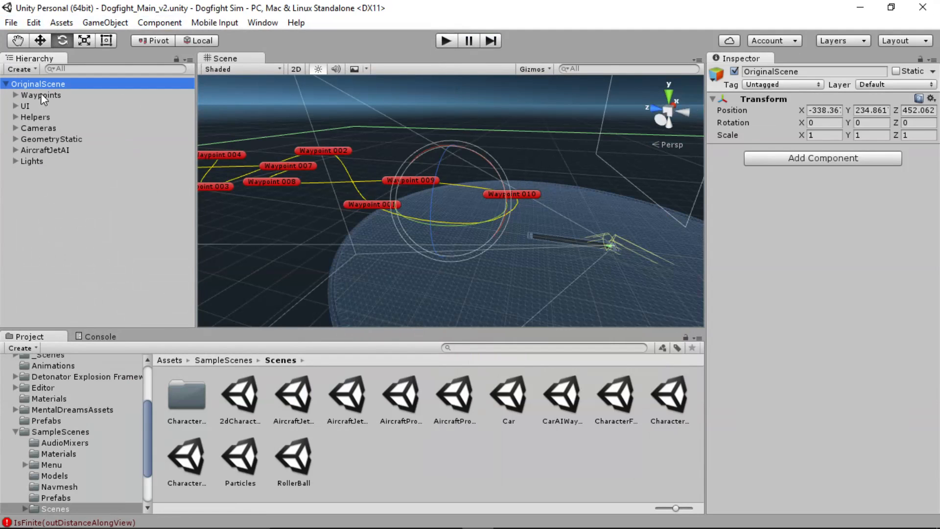
click(40, 95)
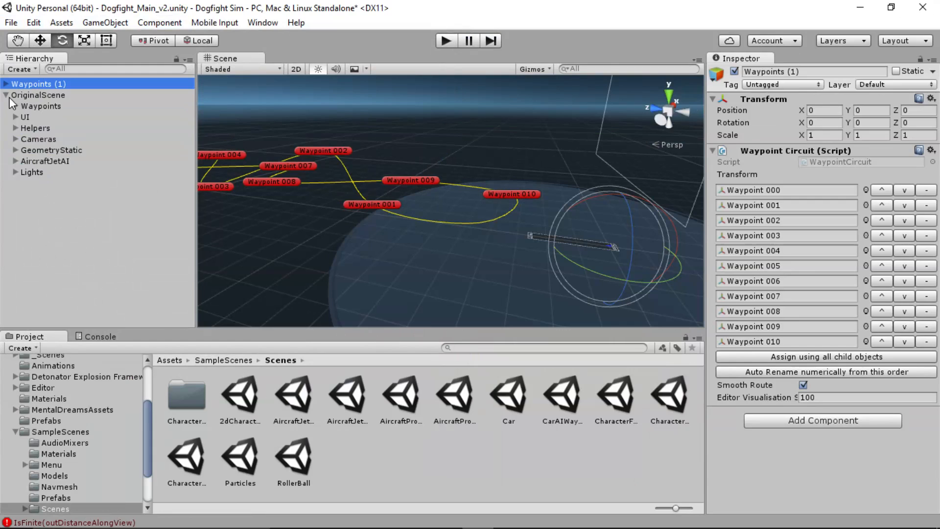
click(6, 95)
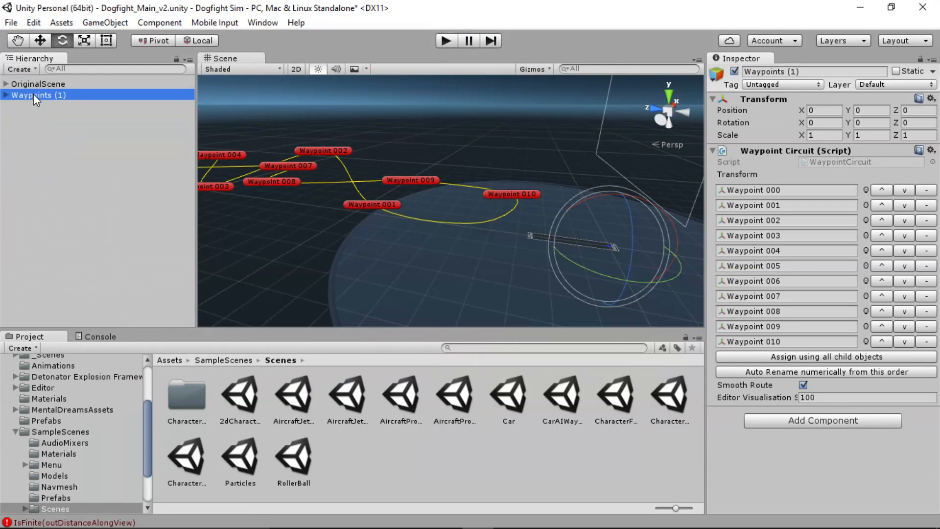
double_click(39, 95)
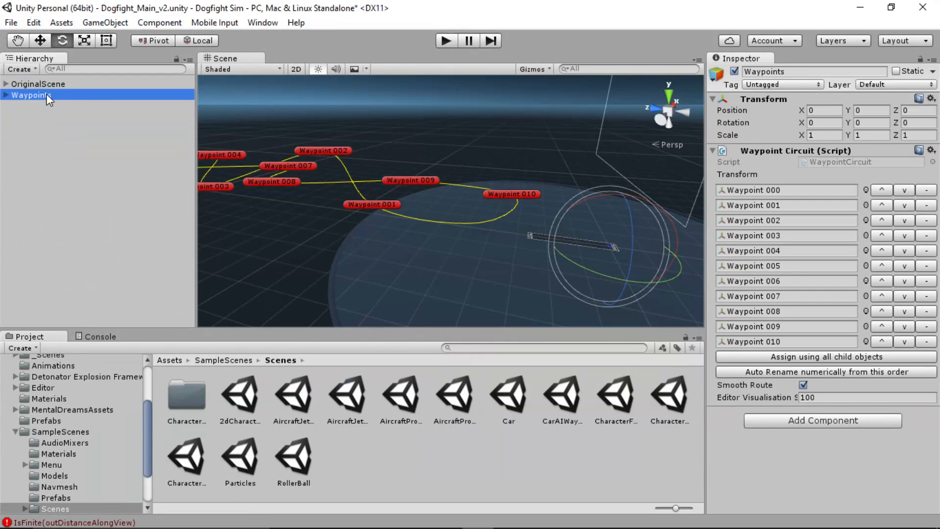
Deactivate the original Waypoints in OriginalScene and set the copy to position 0, 376, -399.
click(6, 84)
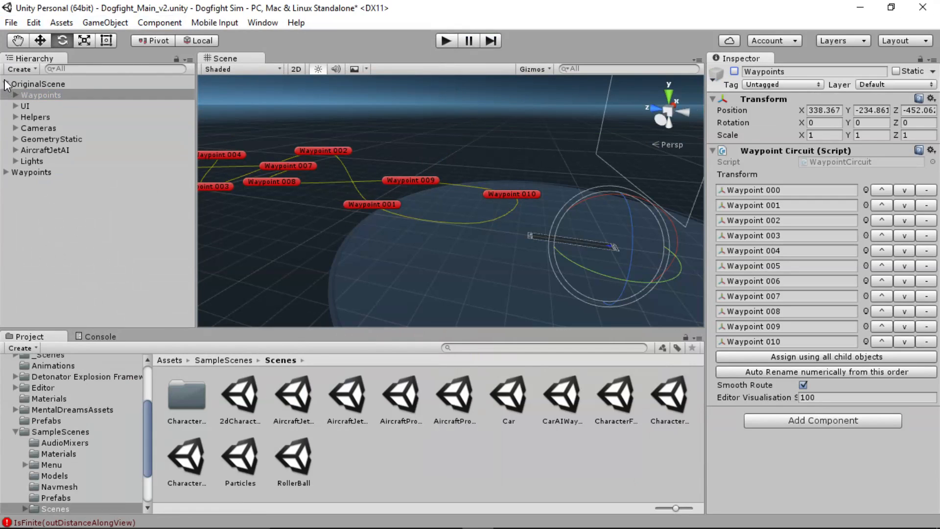
click(32, 95)
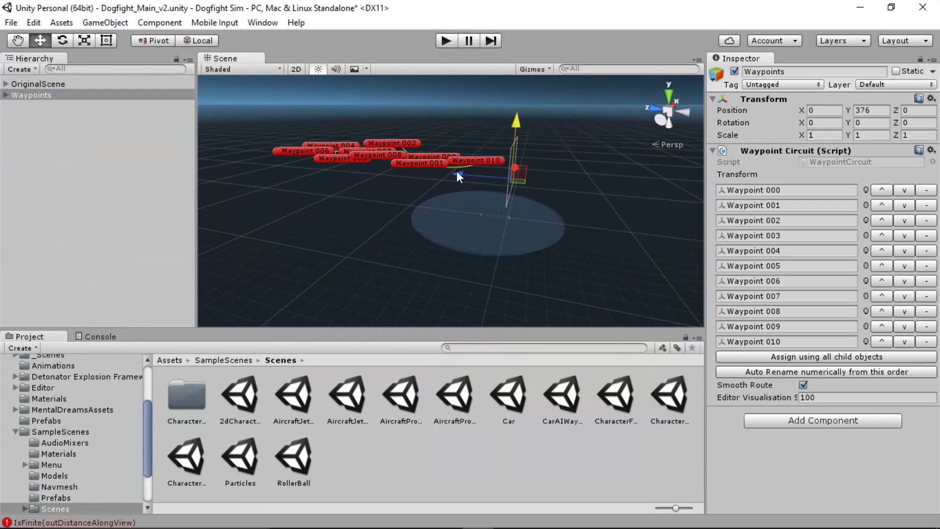
drag(517, 176, 555, 172)
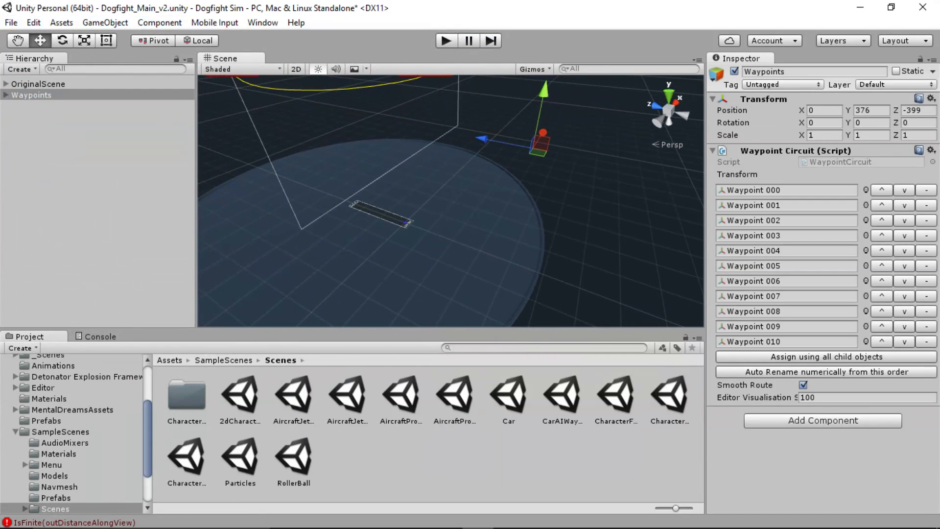
click(446, 41)
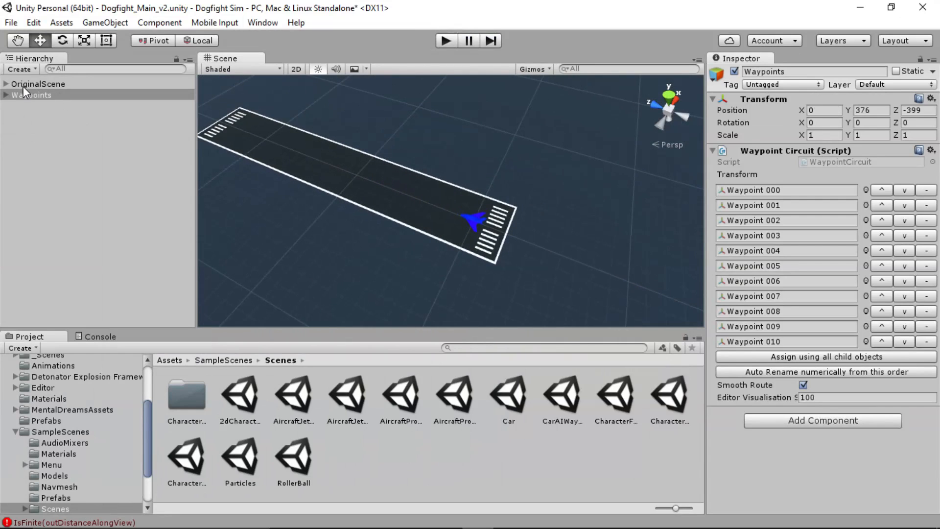
Copy AircraftJetAI to the scene root, reset it to 0, 0, 0 and rename it AircraftJetAI.
click(38, 83)
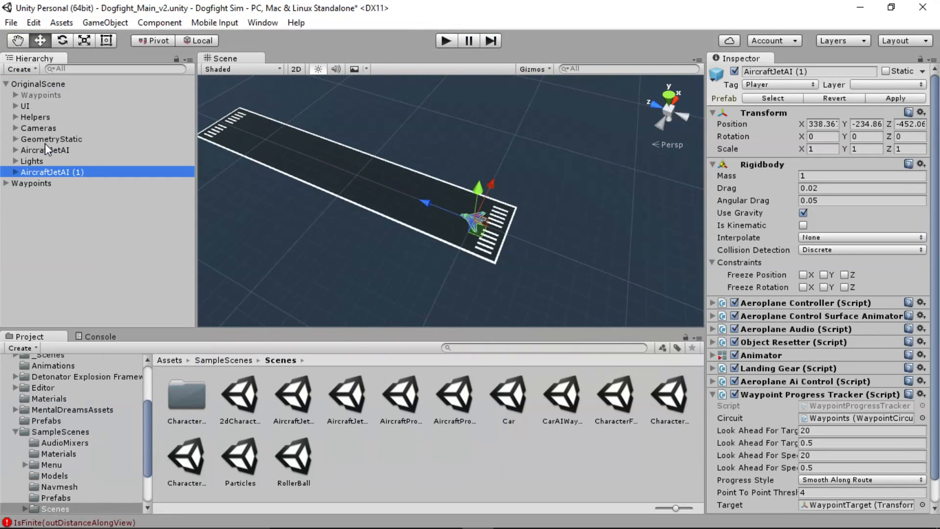
click(45, 149)
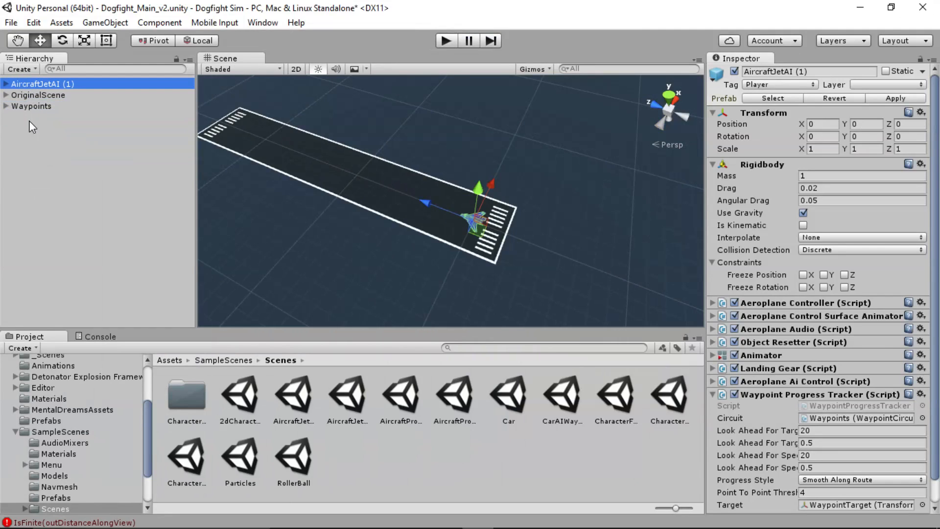
click(31, 94)
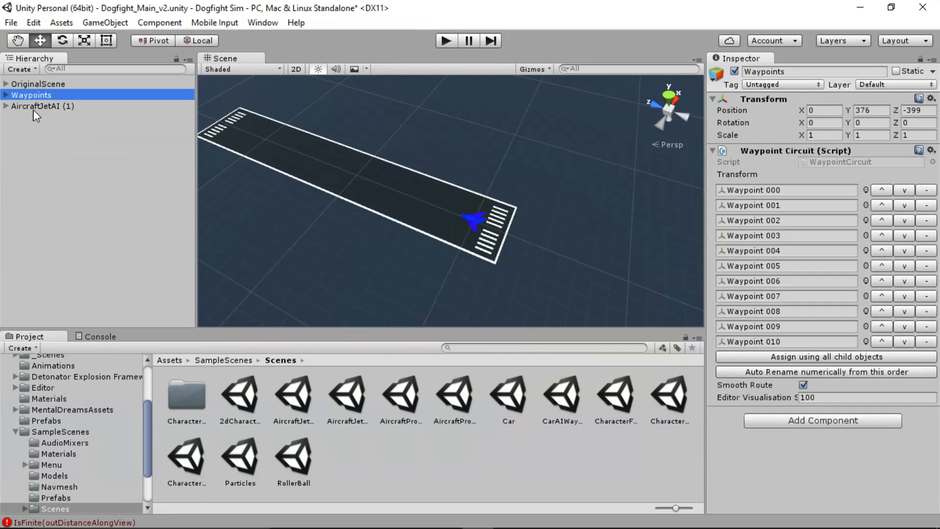
click(42, 106)
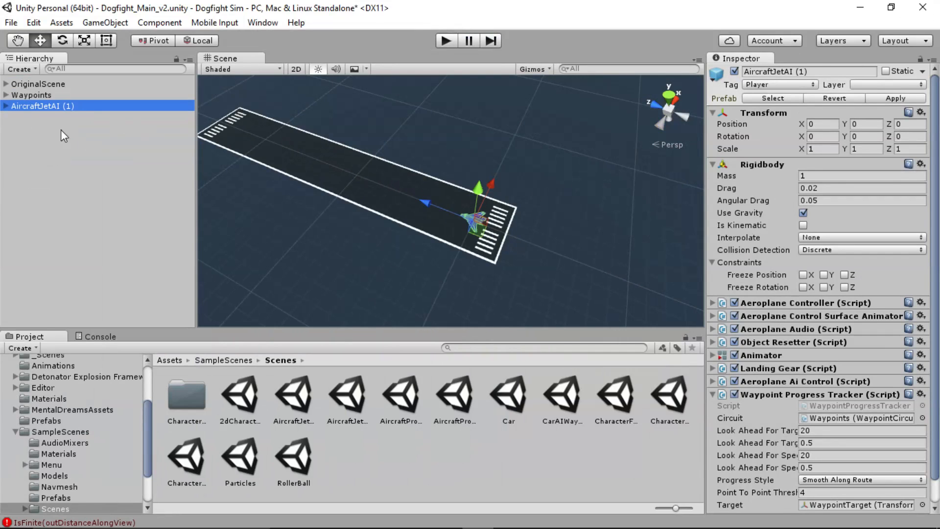
double_click(42, 106)
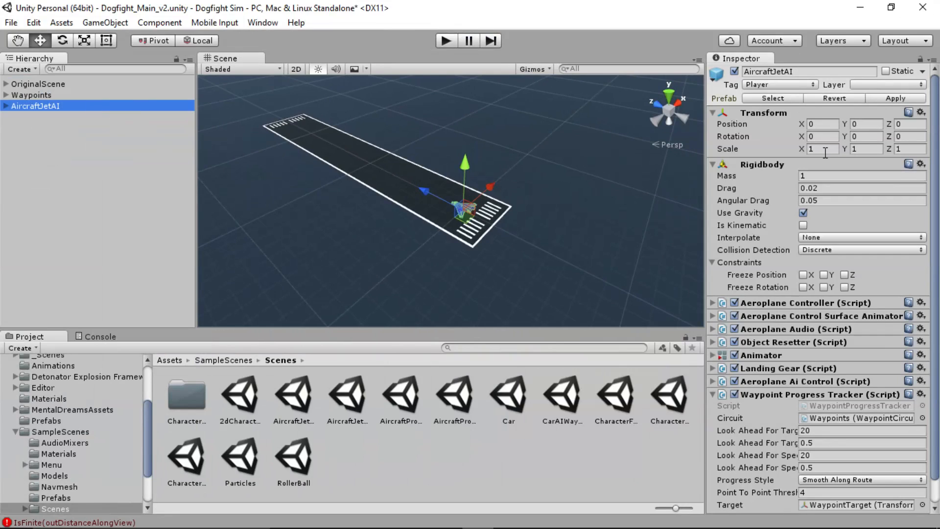
Set AircraftJetAI's Transform Scale to 2 on X, Y and Z, viewing it from behind.
click(822, 149)
text(2)
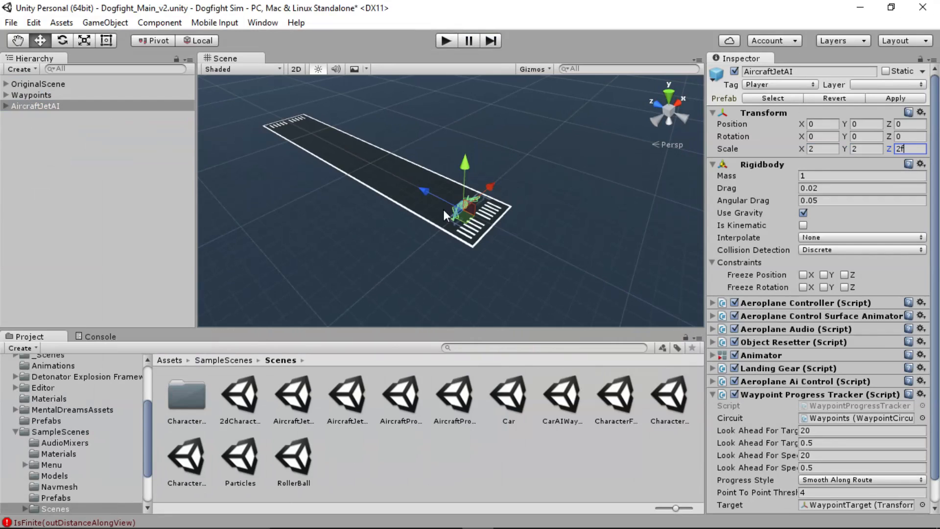
text(1)
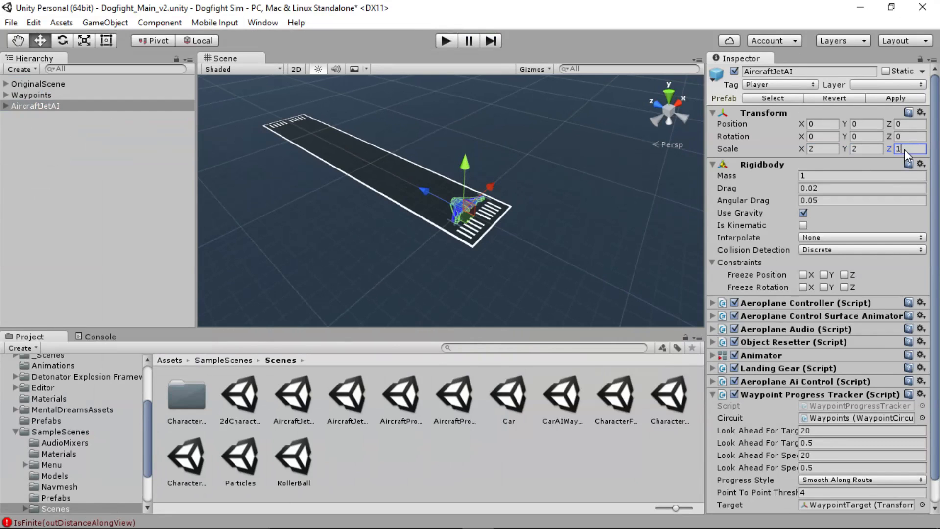
text(2)
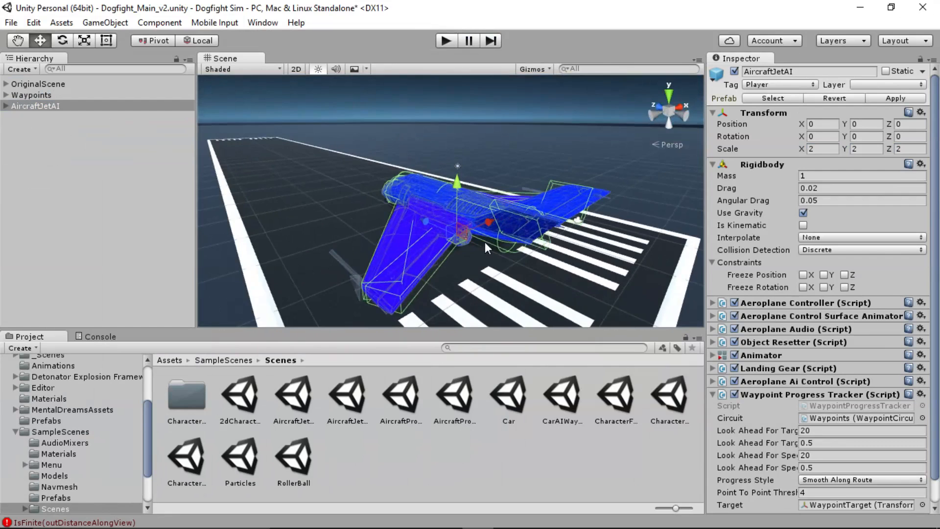
drag(485, 249, 503, 164)
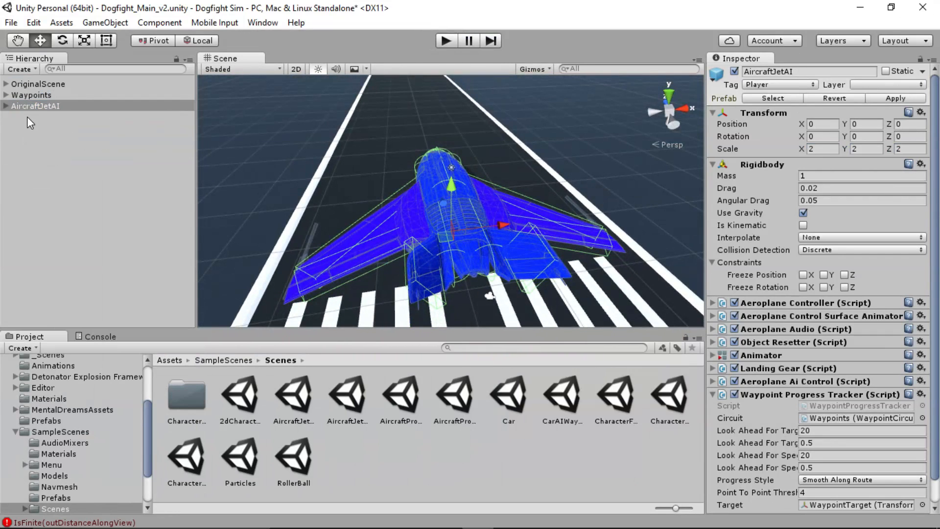
Select AircraftFuselageBody, try then revert a pink Albedo, confirming its AircraftFuselageGrey material.
click(6, 105)
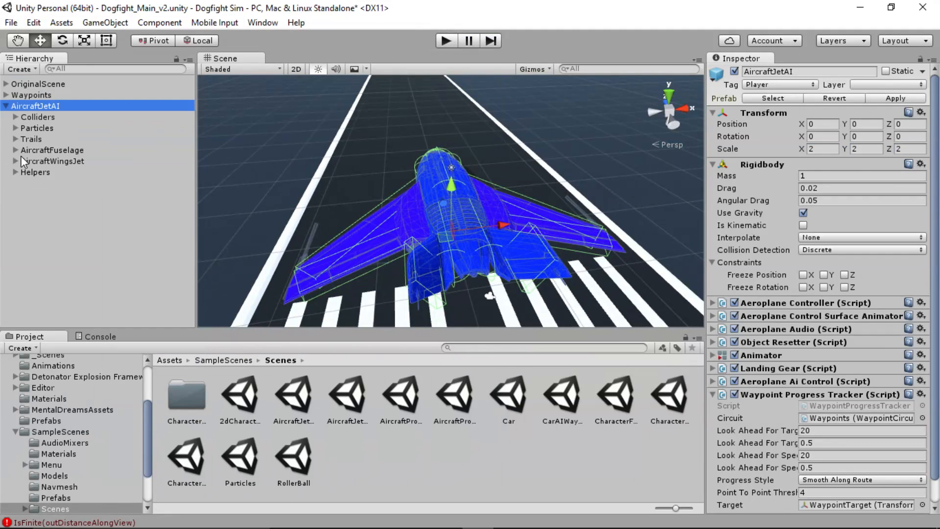
click(15, 150)
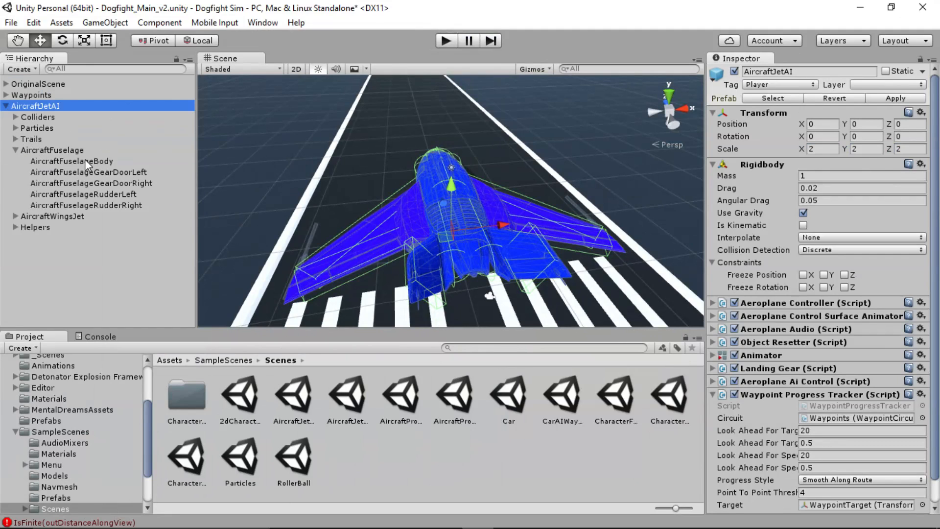
click(71, 161)
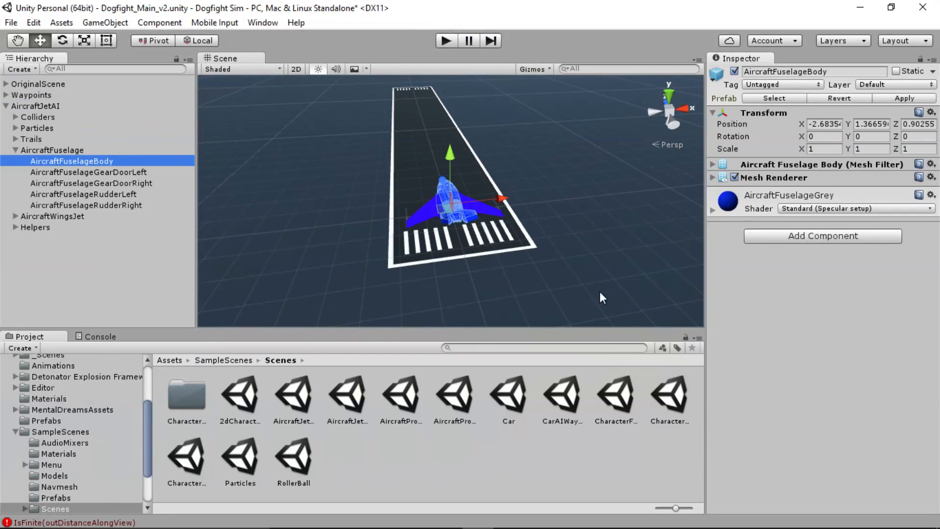
mouse_move(652, 201)
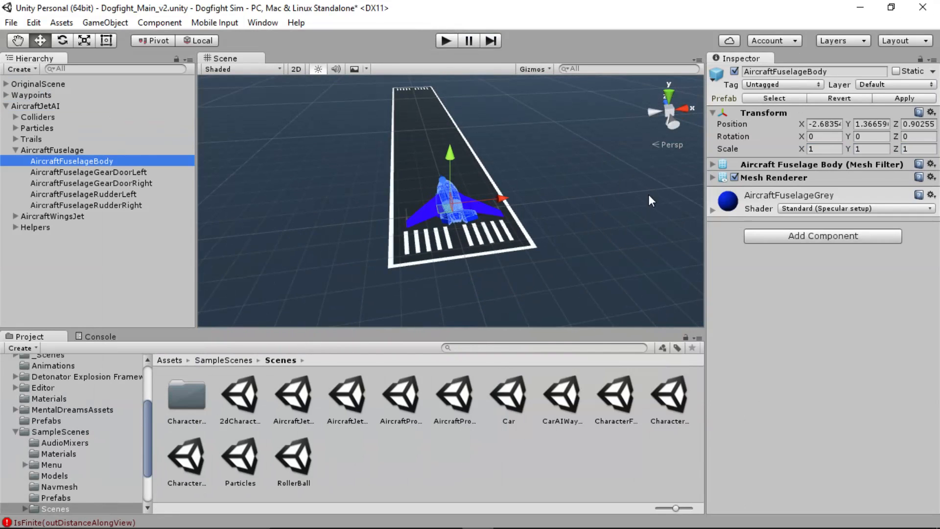
mouse_move(708, 233)
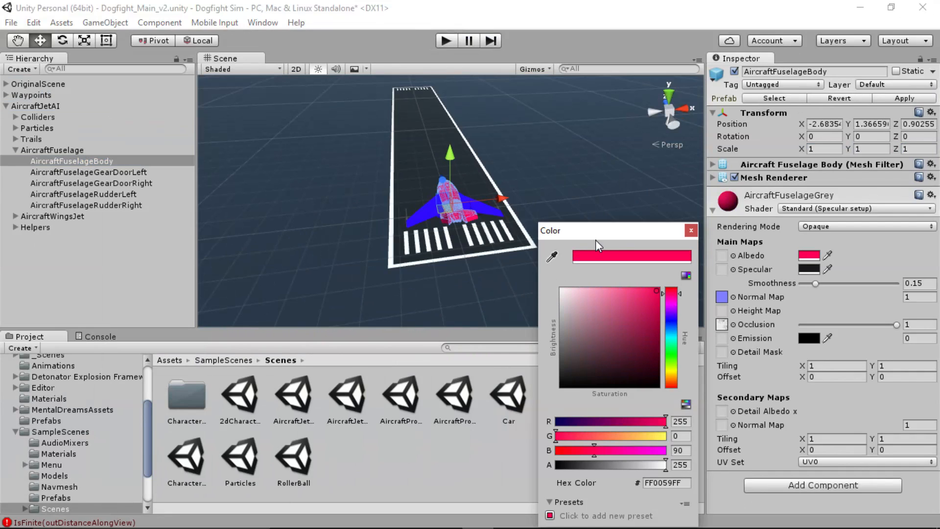
click(691, 231)
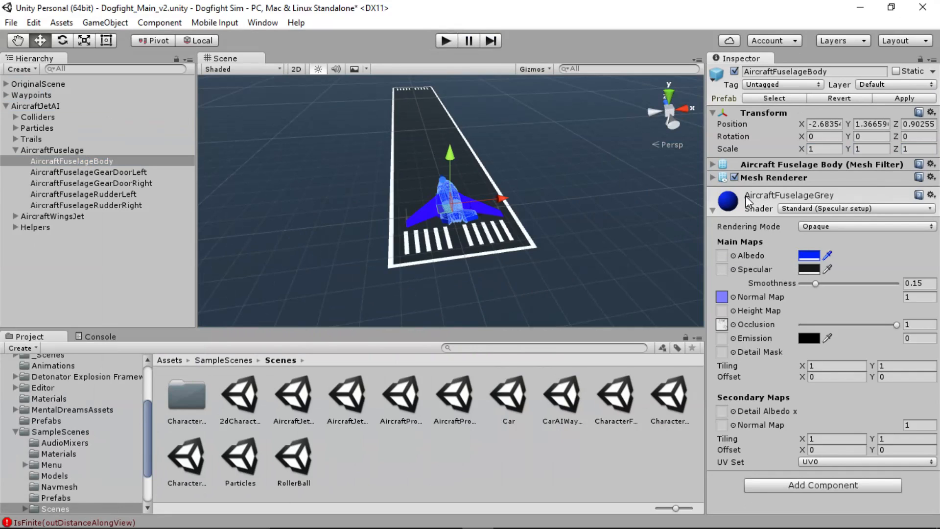
click(713, 177)
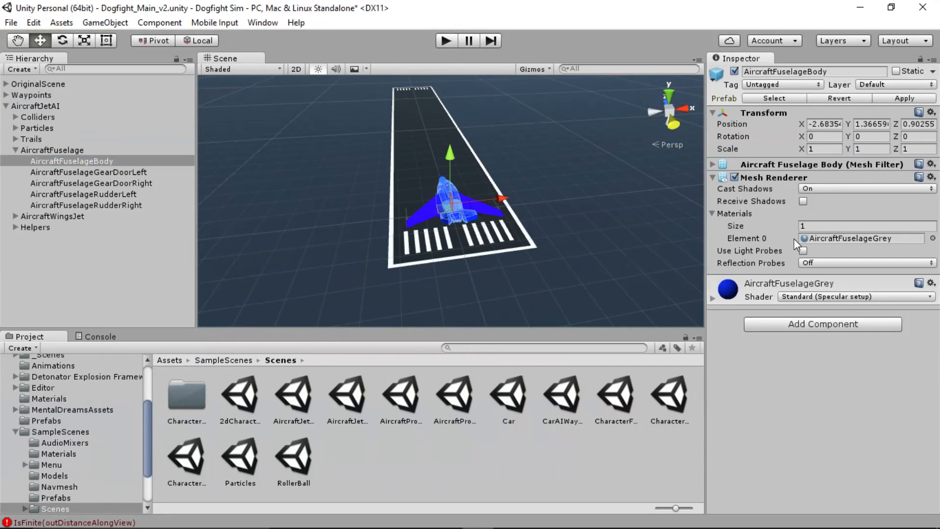
Duplicate the AircraftFuselageGrey material and rename the copy AircraftFuselageGreen.
click(863, 238)
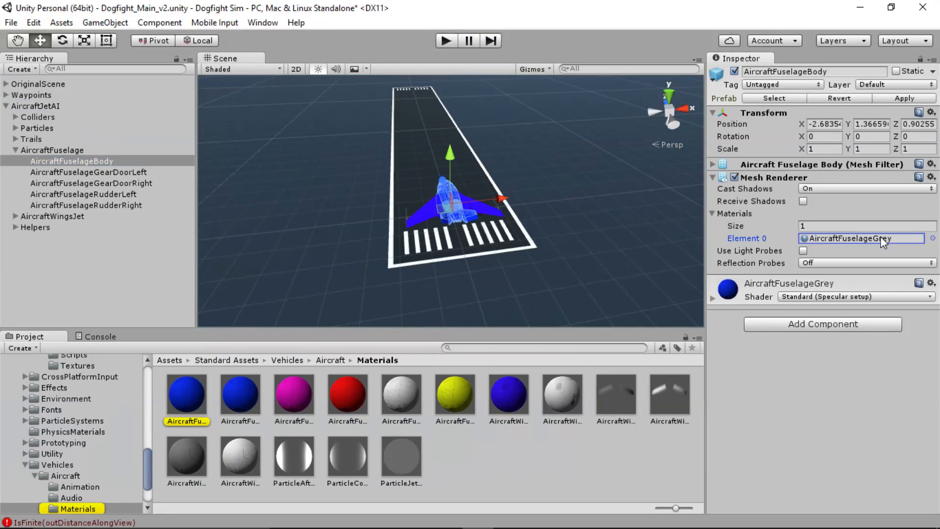
click(186, 390)
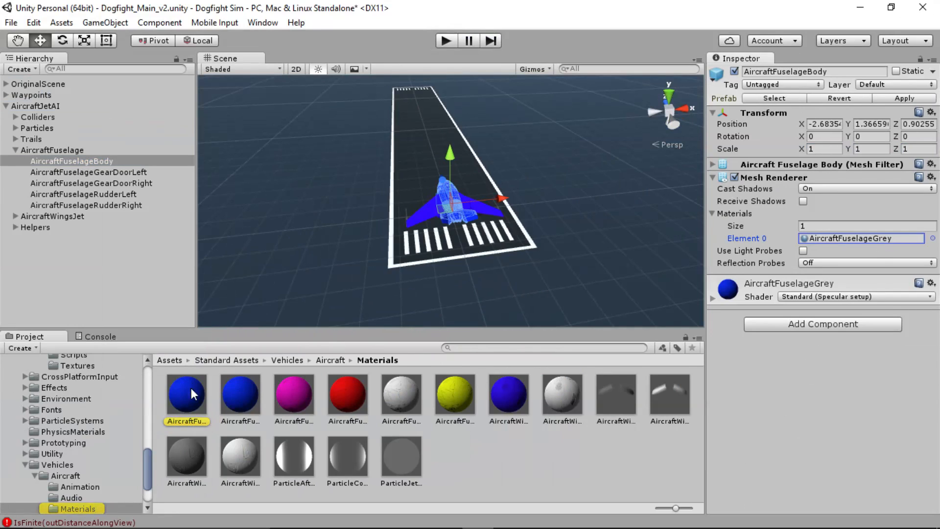
mouse_move(401, 393)
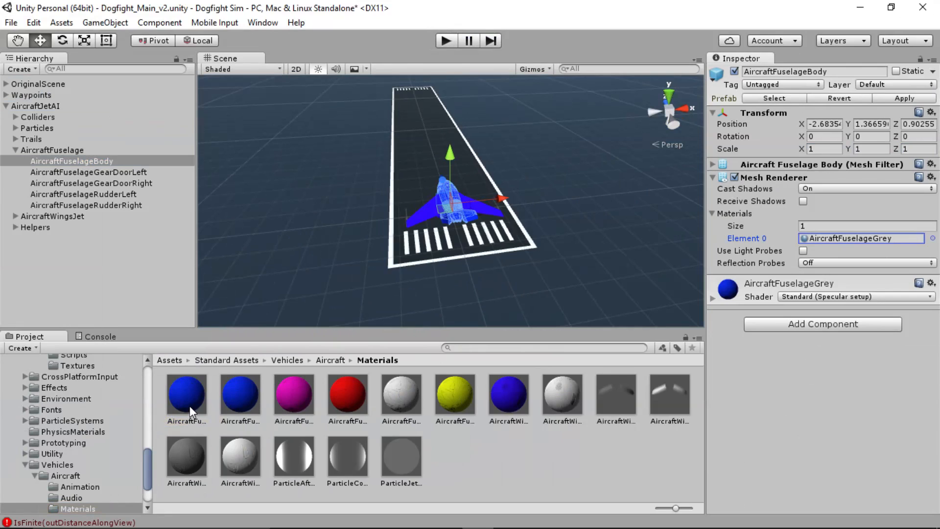
click(187, 393)
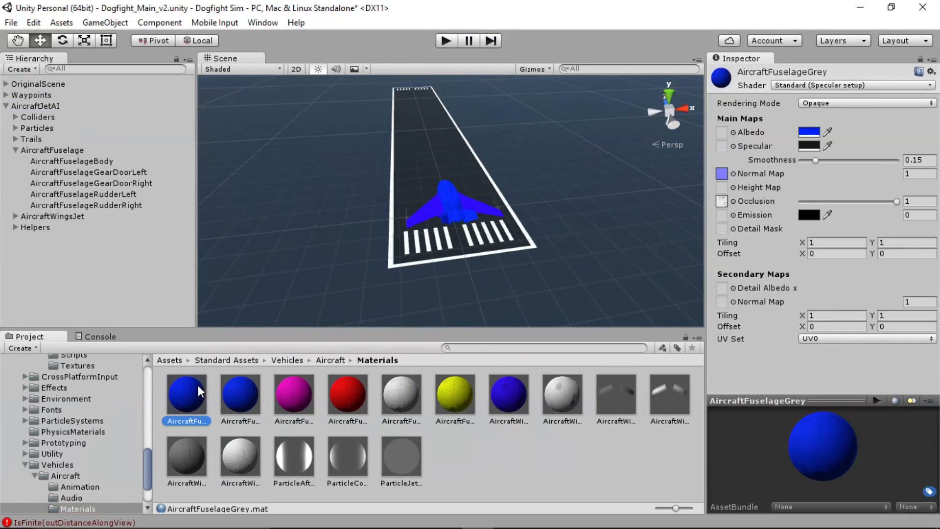
click(186, 389)
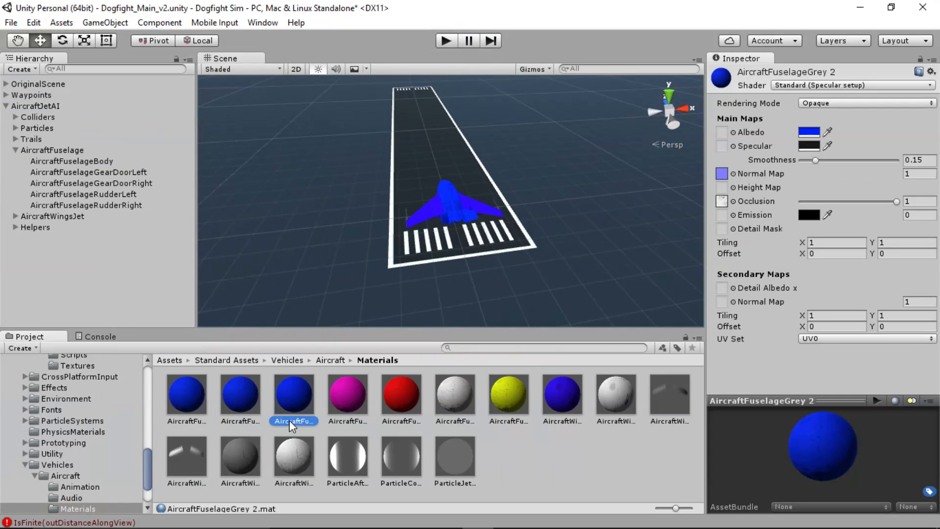
double_click(294, 420)
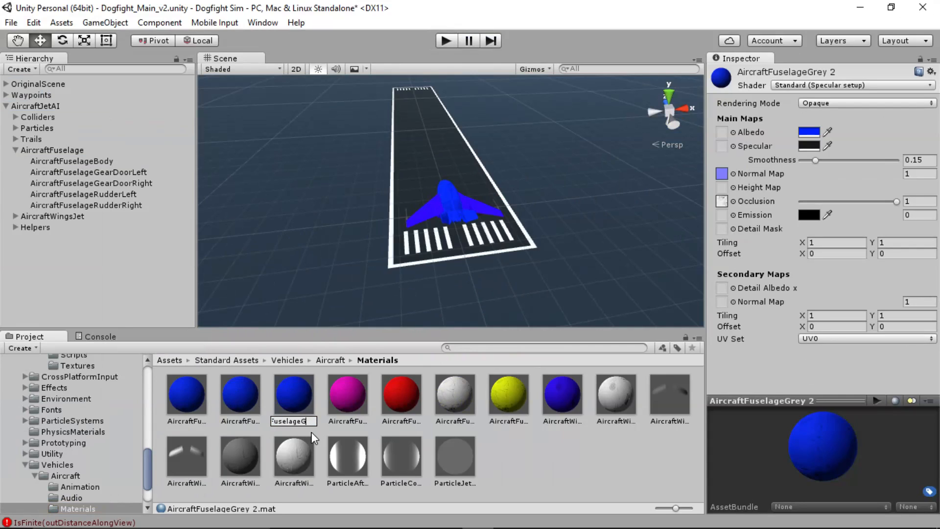
key(Backspace)
text(reen)
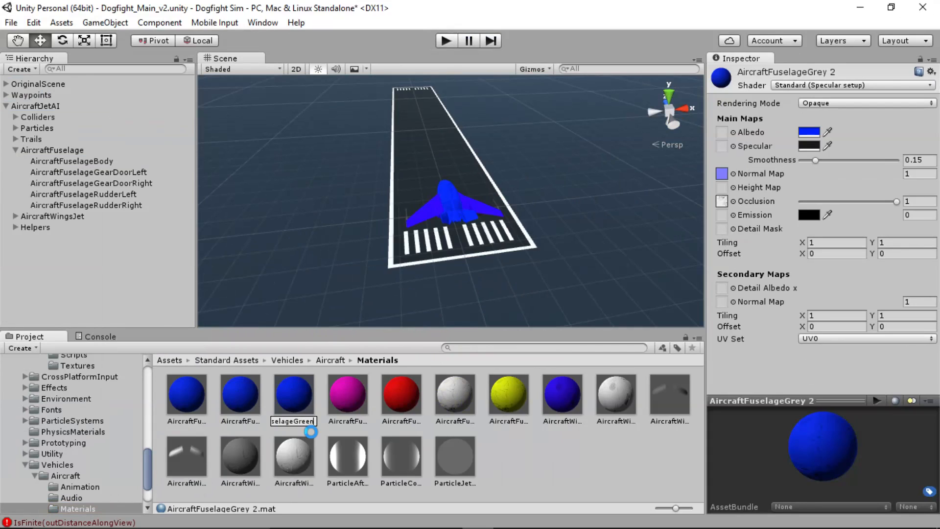
click(186, 393)
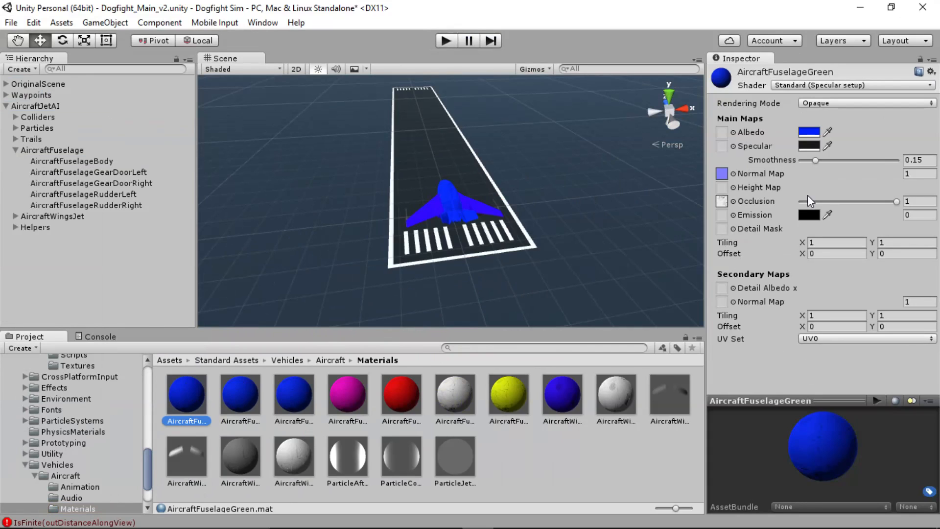
Set the AircraftFuselageGreen albedo colour to bright green.
click(810, 132)
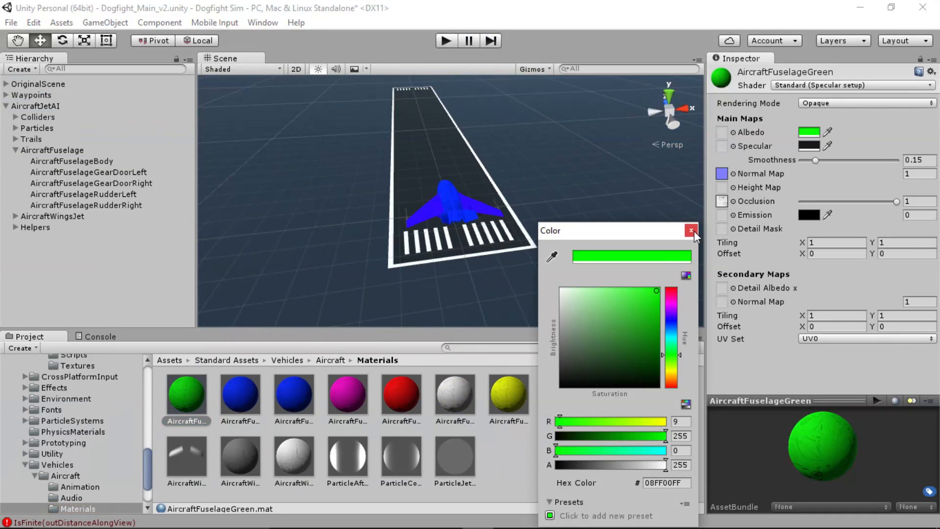
click(691, 230)
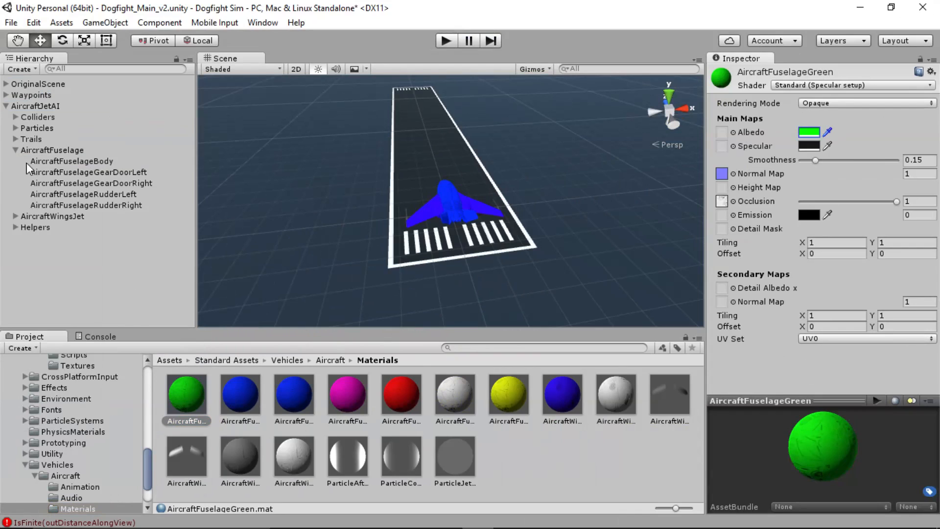
Assign AircraftFuselageRed to the AI jet's fuselage, gear door, rudder, wing and gear wheel parts.
click(71, 161)
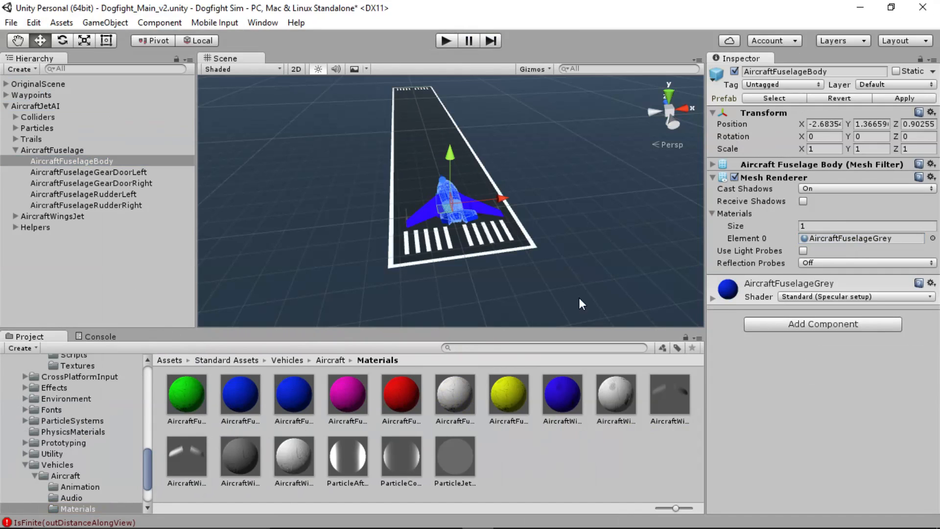
click(87, 172)
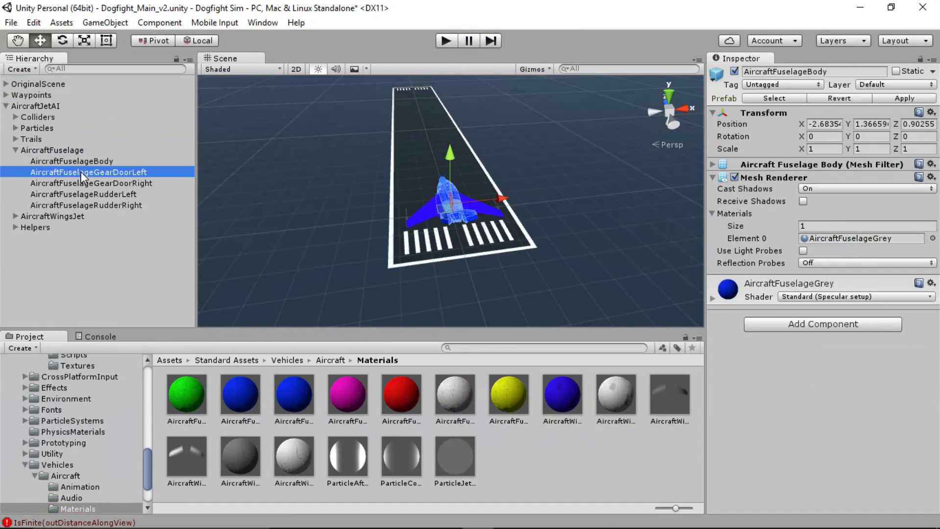
click(85, 205)
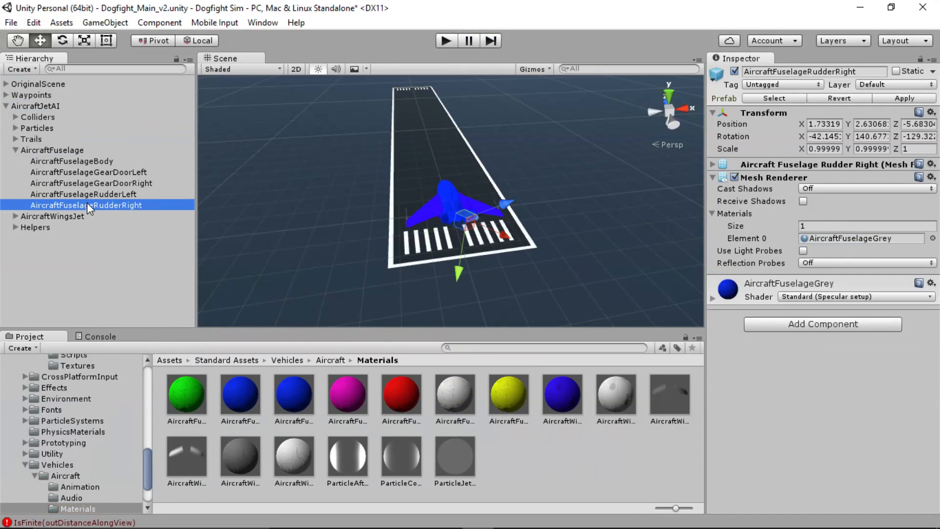
click(71, 160)
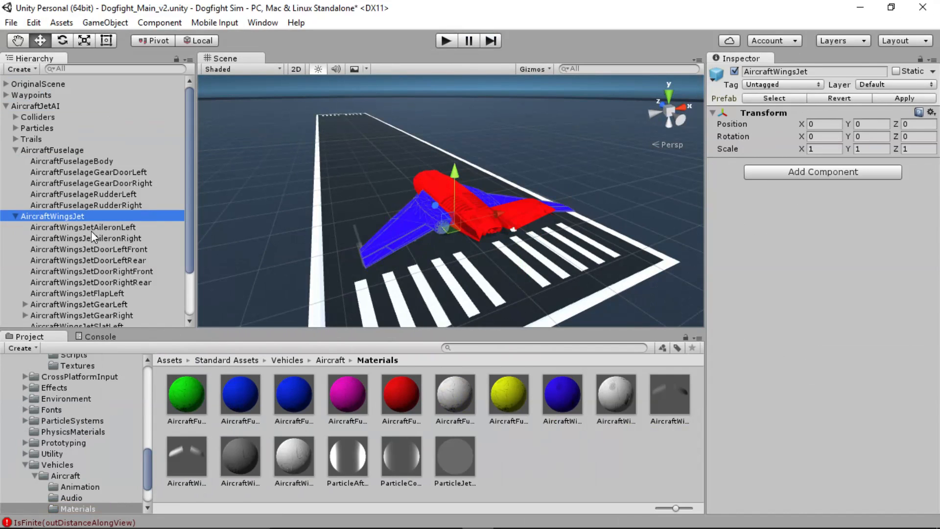
click(83, 167)
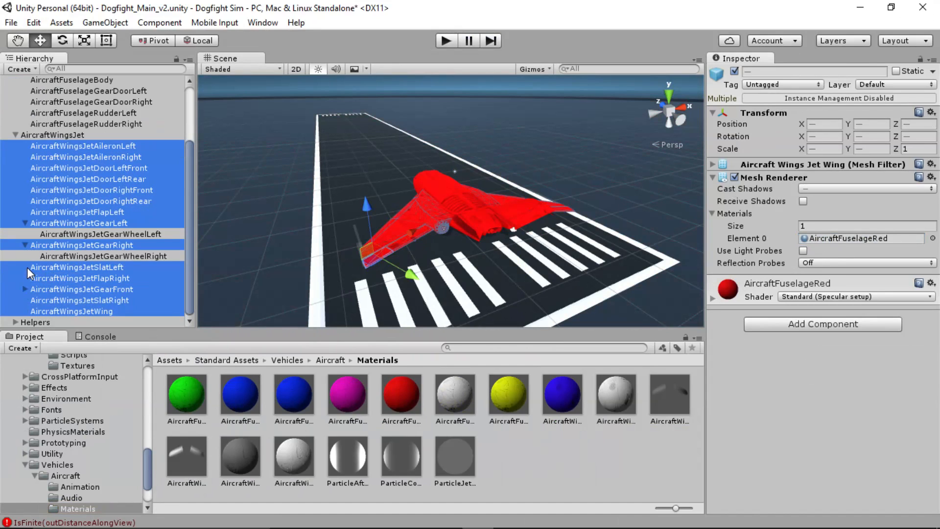
click(100, 234)
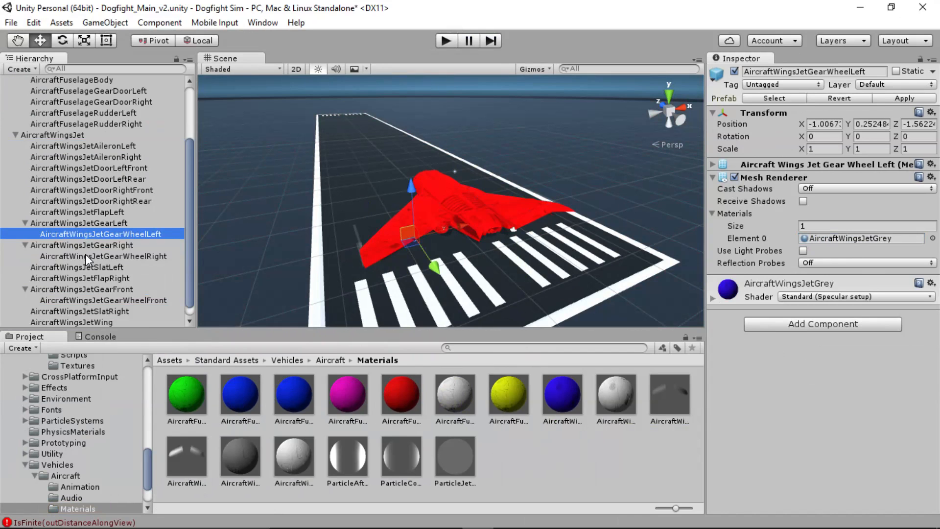
click(102, 256)
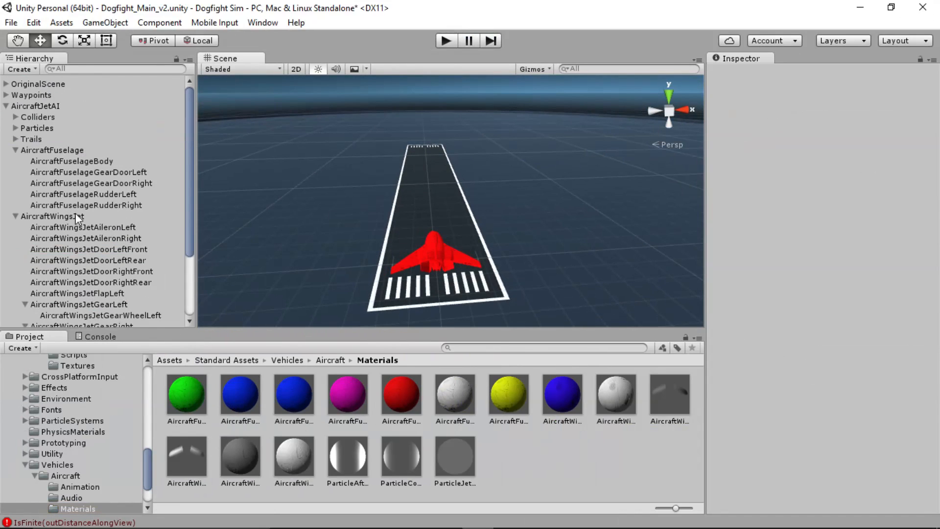
Collapse AircraftJetAI in the Hierarchy and browse to Standard Assets > Vehicles > Aircraft > Prefabs.
click(72, 161)
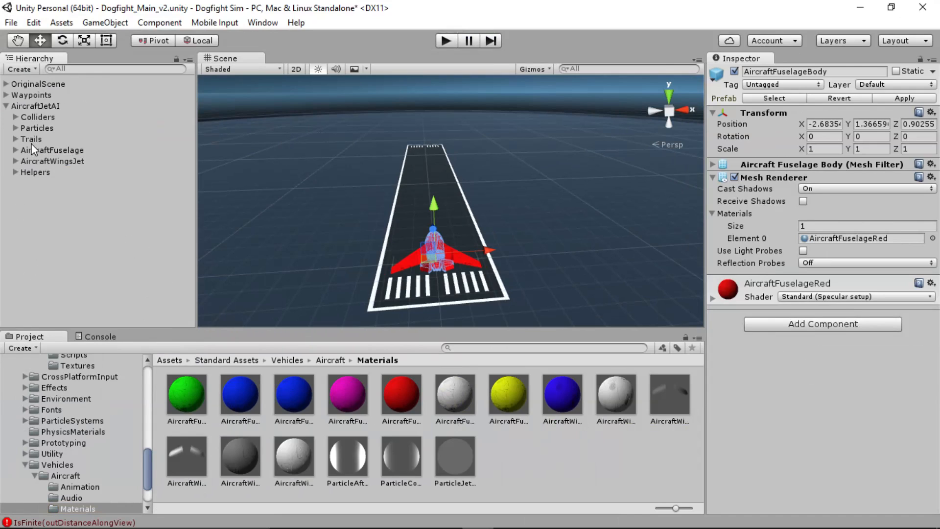
click(7, 106)
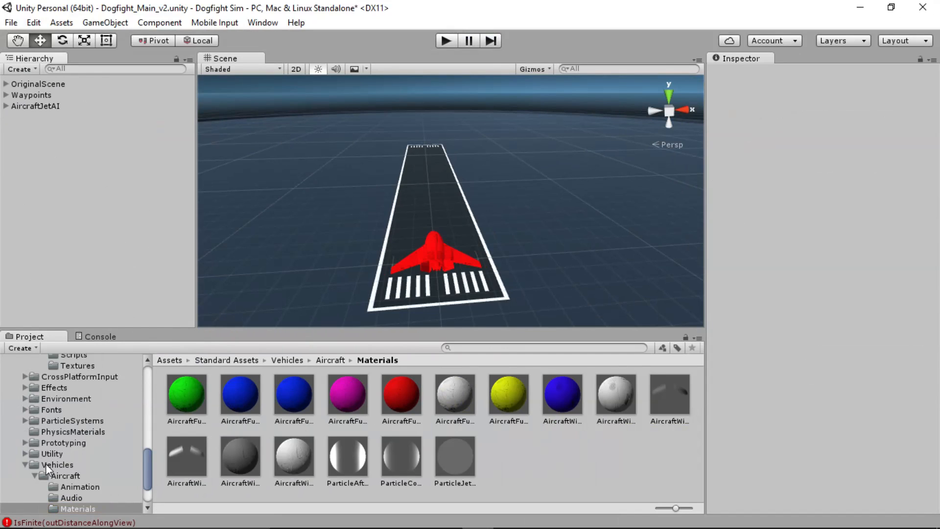
scroll(down, 3)
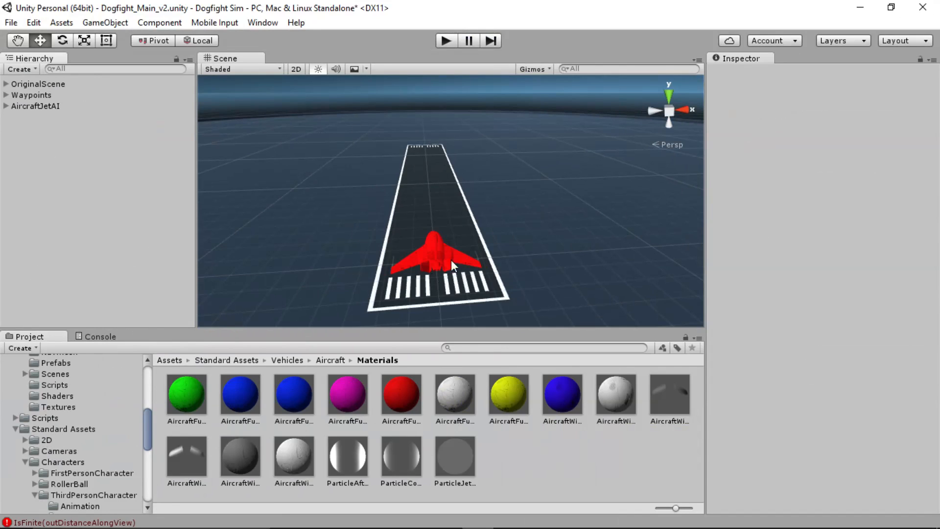
mouse_move(273, 261)
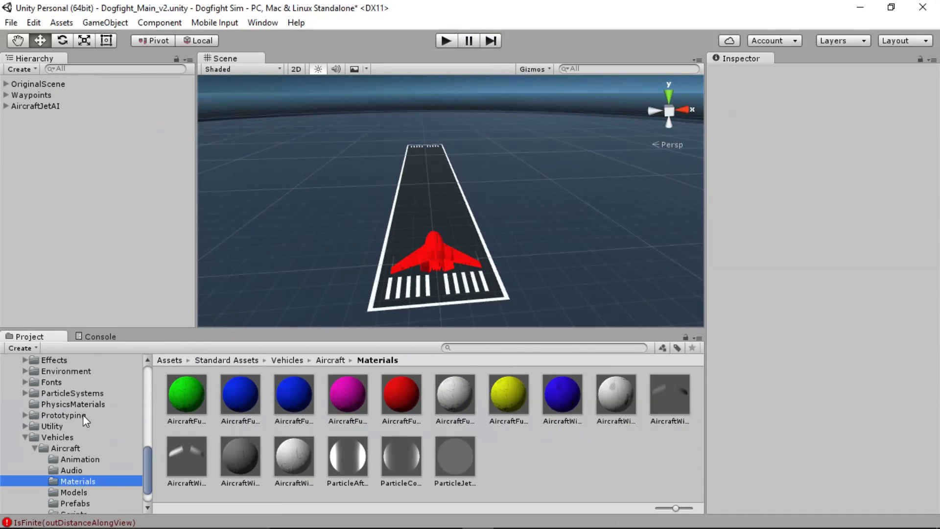
scroll(down, 3)
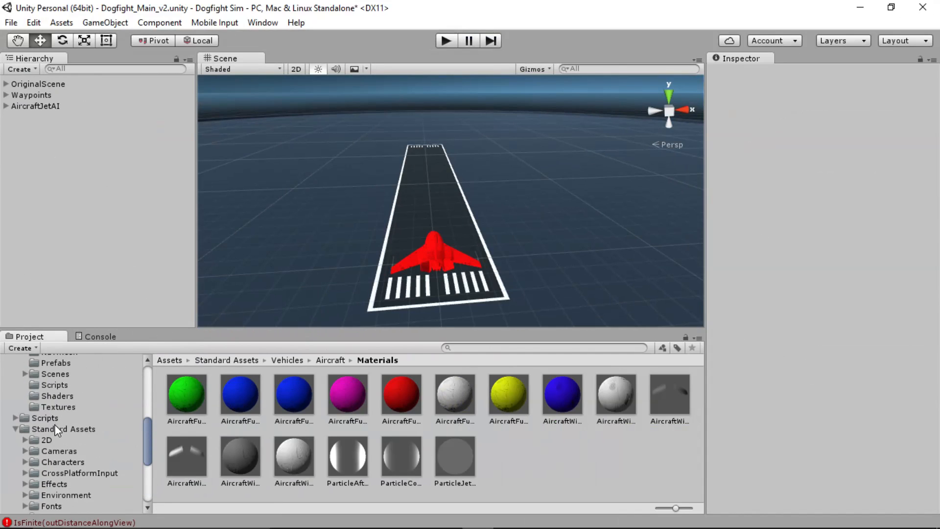
click(57, 407)
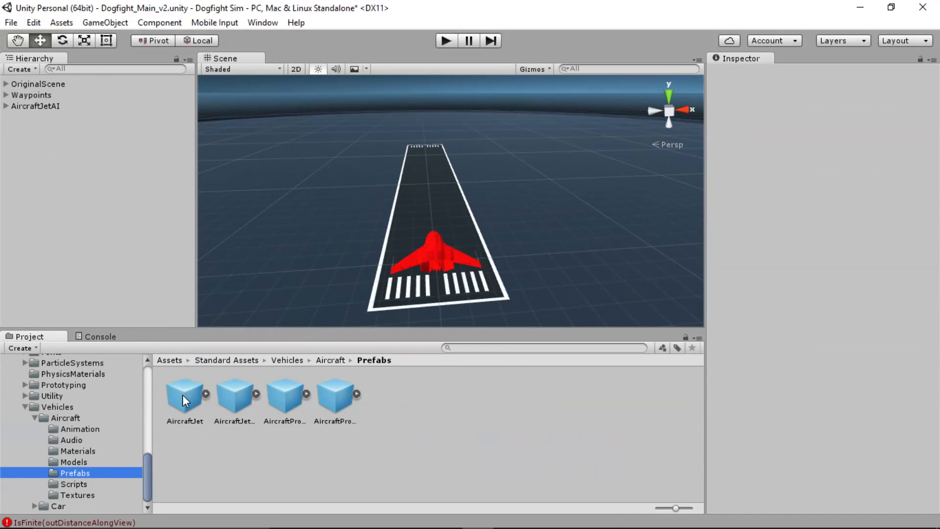
click(234, 393)
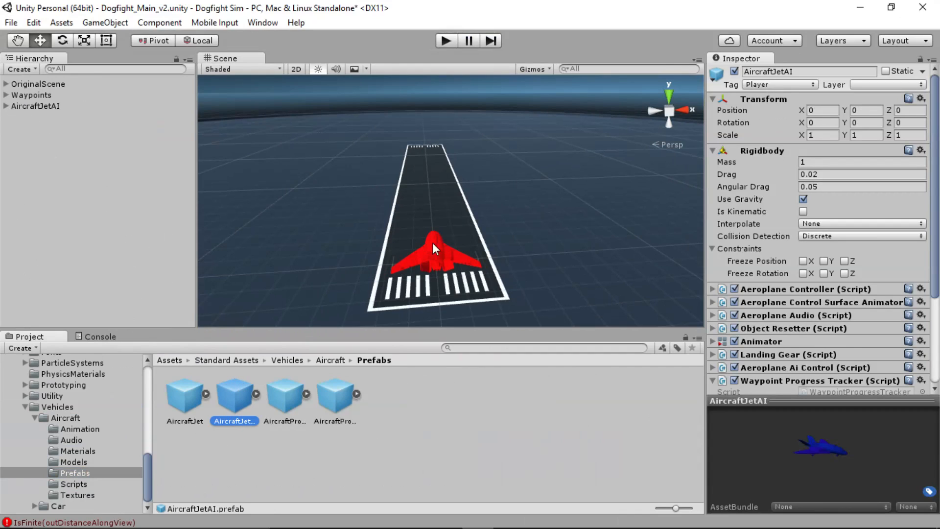
Drop the AircraftJet prefab into the scene beside the runway and show the Game view.
click(184, 392)
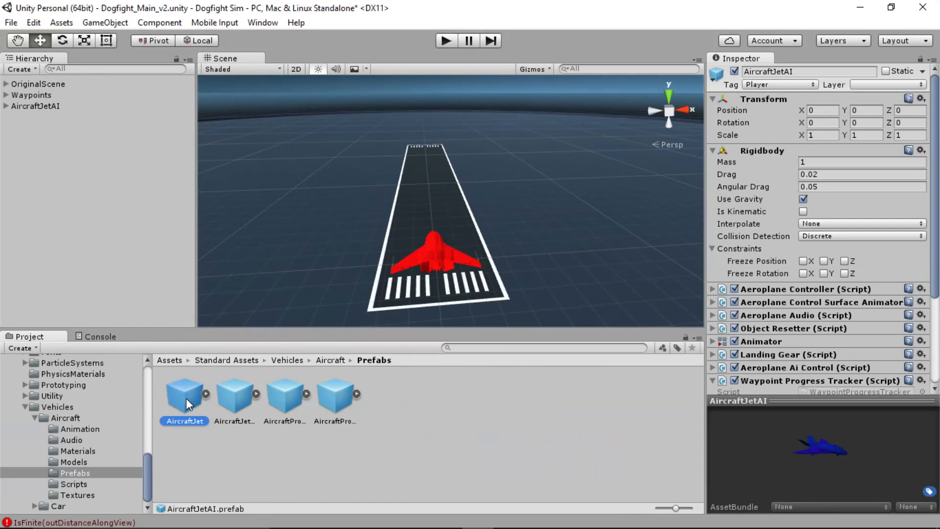
drag(184, 392, 606, 276)
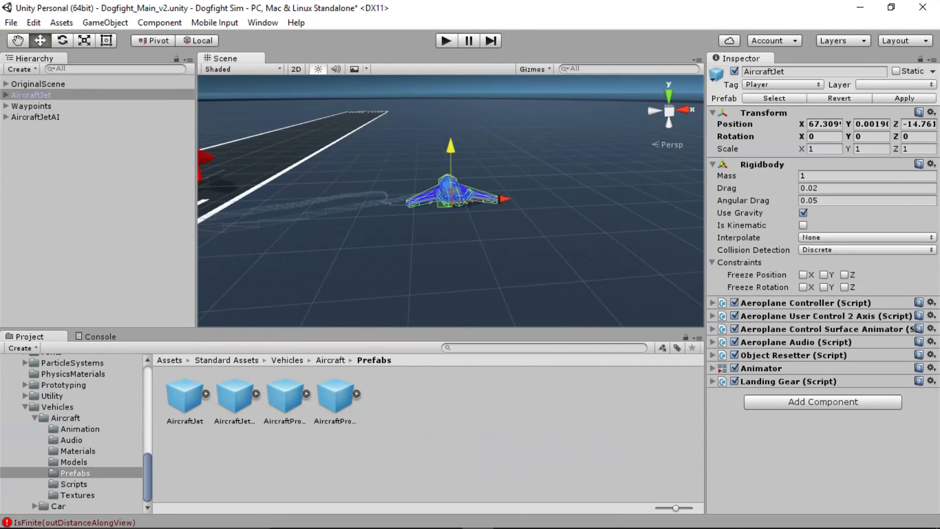
click(445, 41)
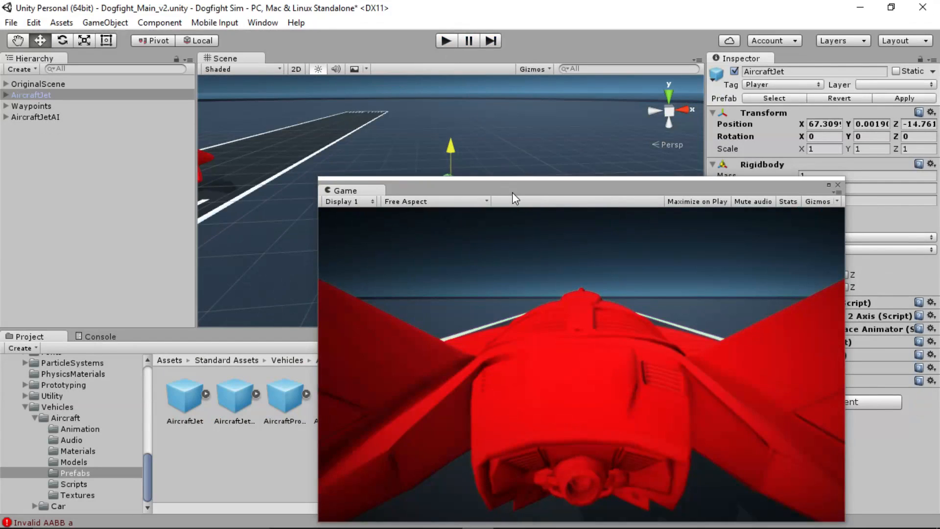
Drag the floating Game window away, returning to the Scene view with both jets.
drag(513, 190, 324, 174)
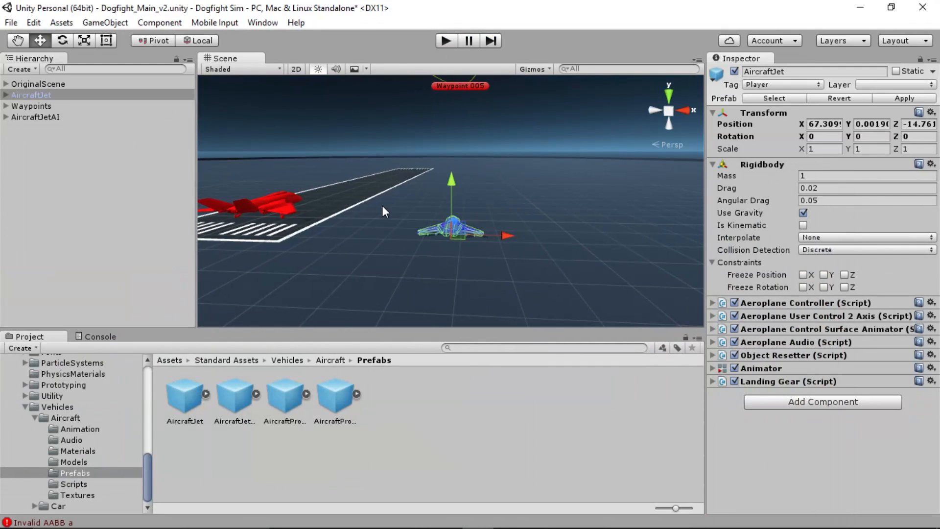
mouse_move(412, 201)
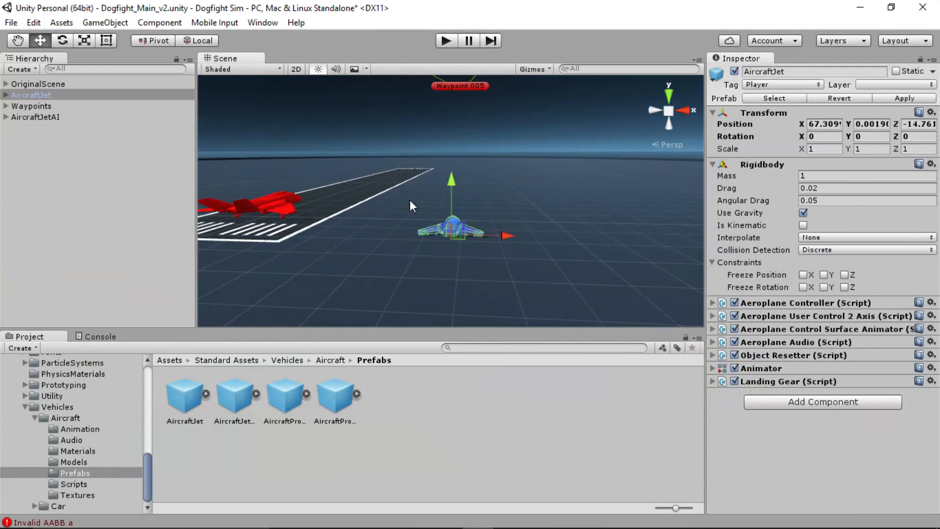
mouse_move(412, 190)
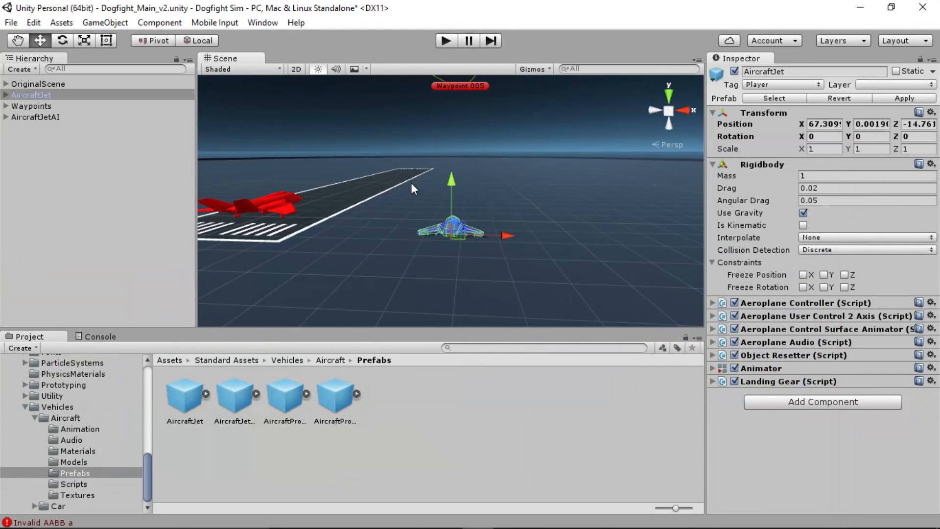
mouse_move(285, 225)
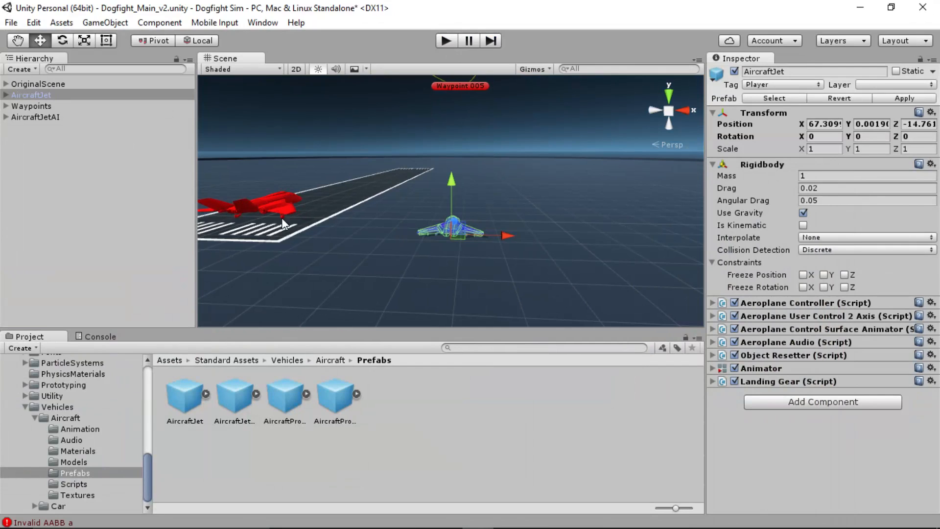
mouse_move(314, 186)
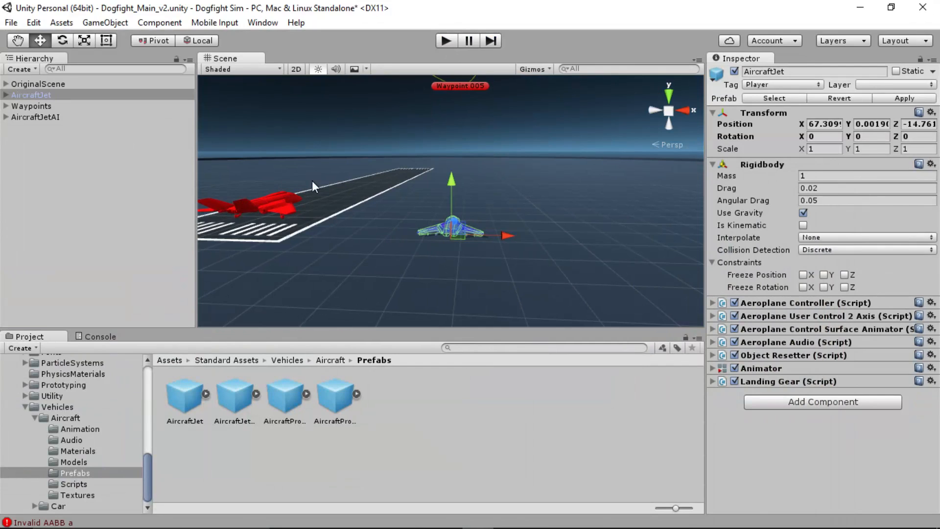
mouse_move(255, 252)
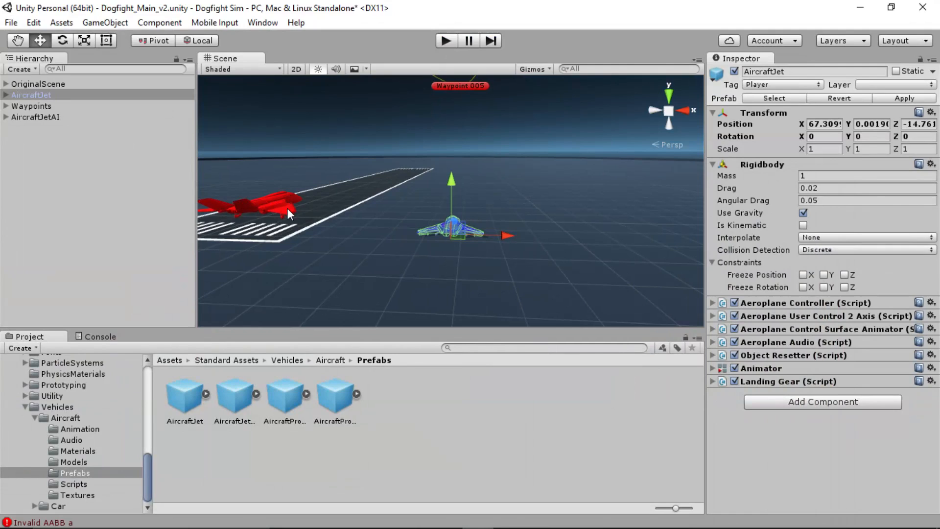
mouse_move(394, 267)
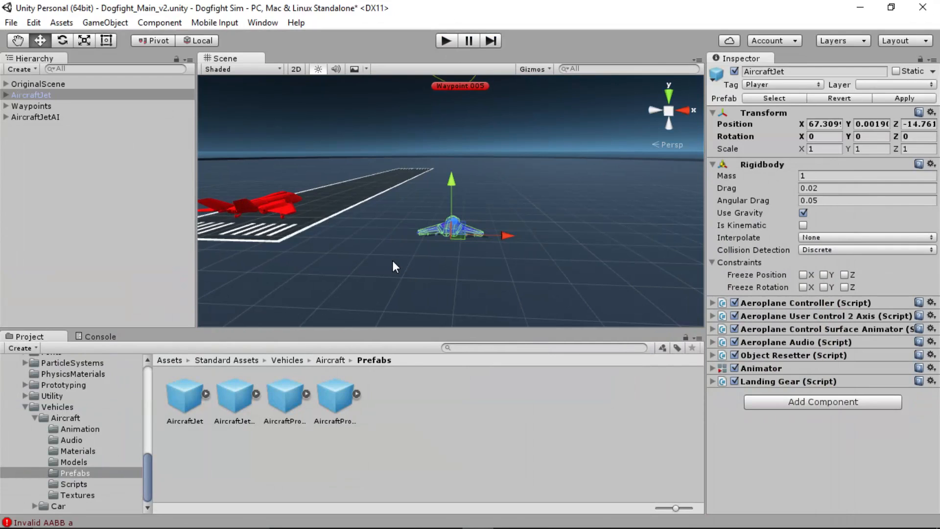
mouse_move(411, 258)
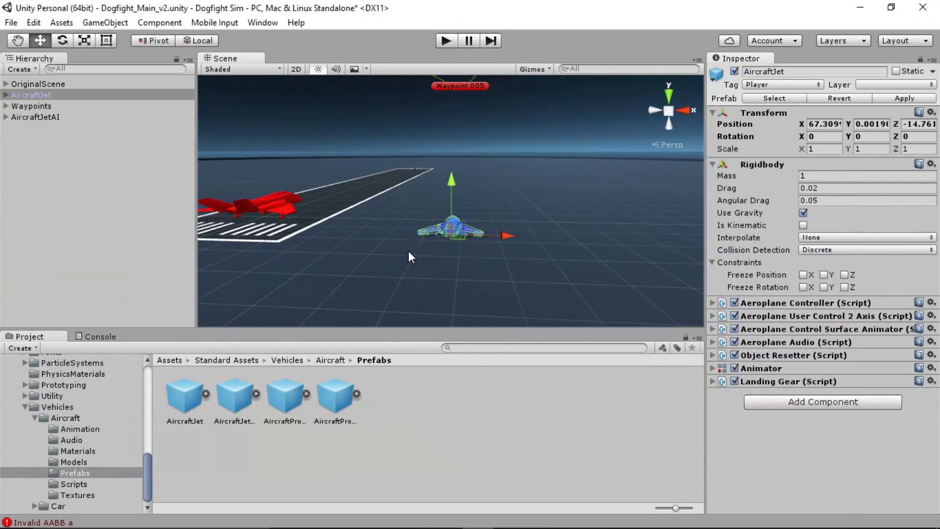
mouse_move(468, 214)
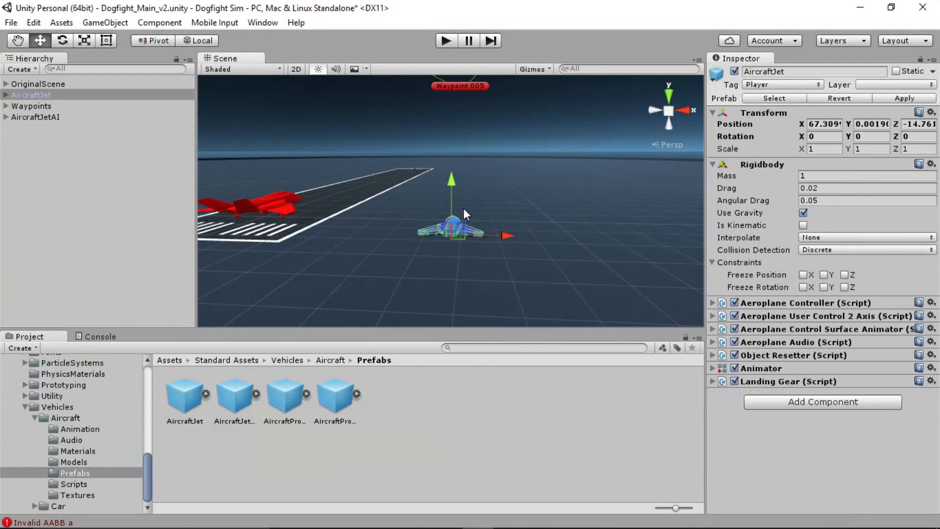